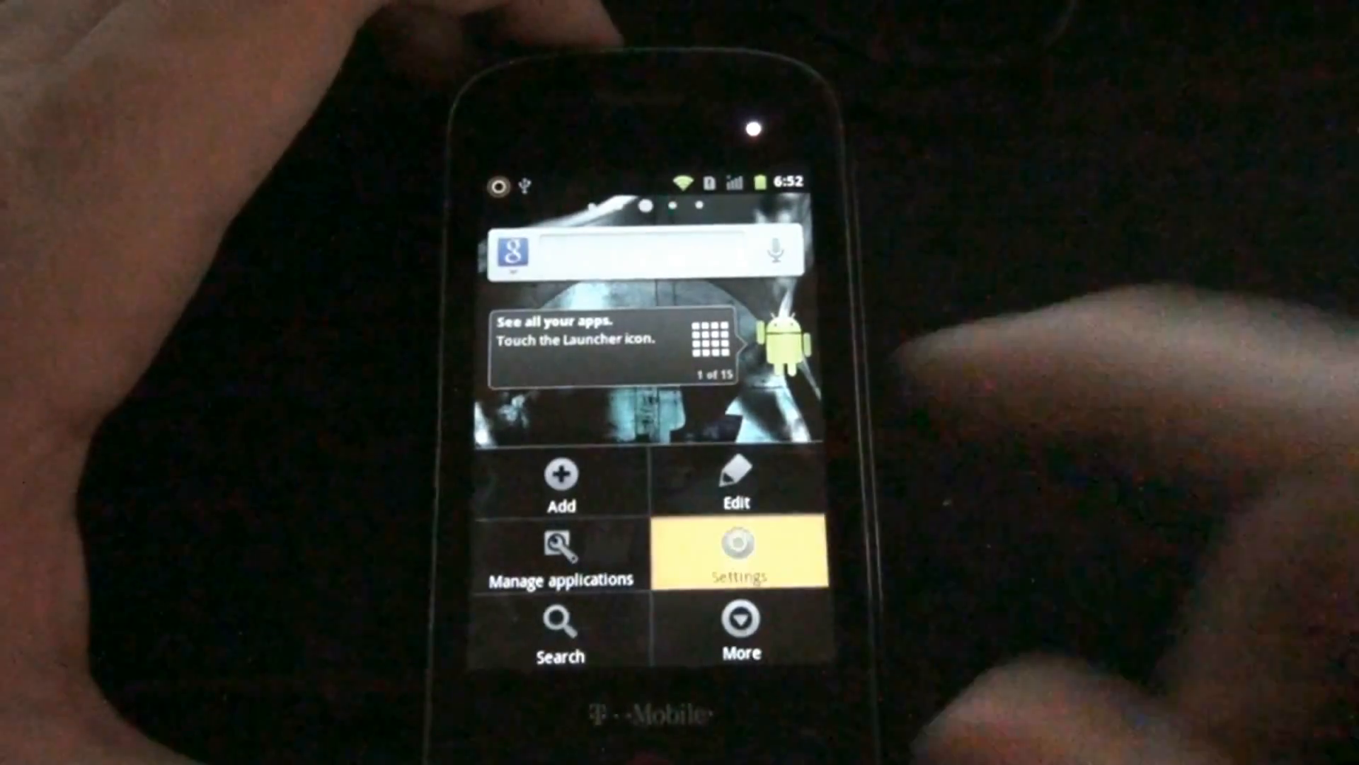
Step: Open phone Settings and scroll About phone to model MB200, Android 2.3.7 and mod version
left_click(738, 551)
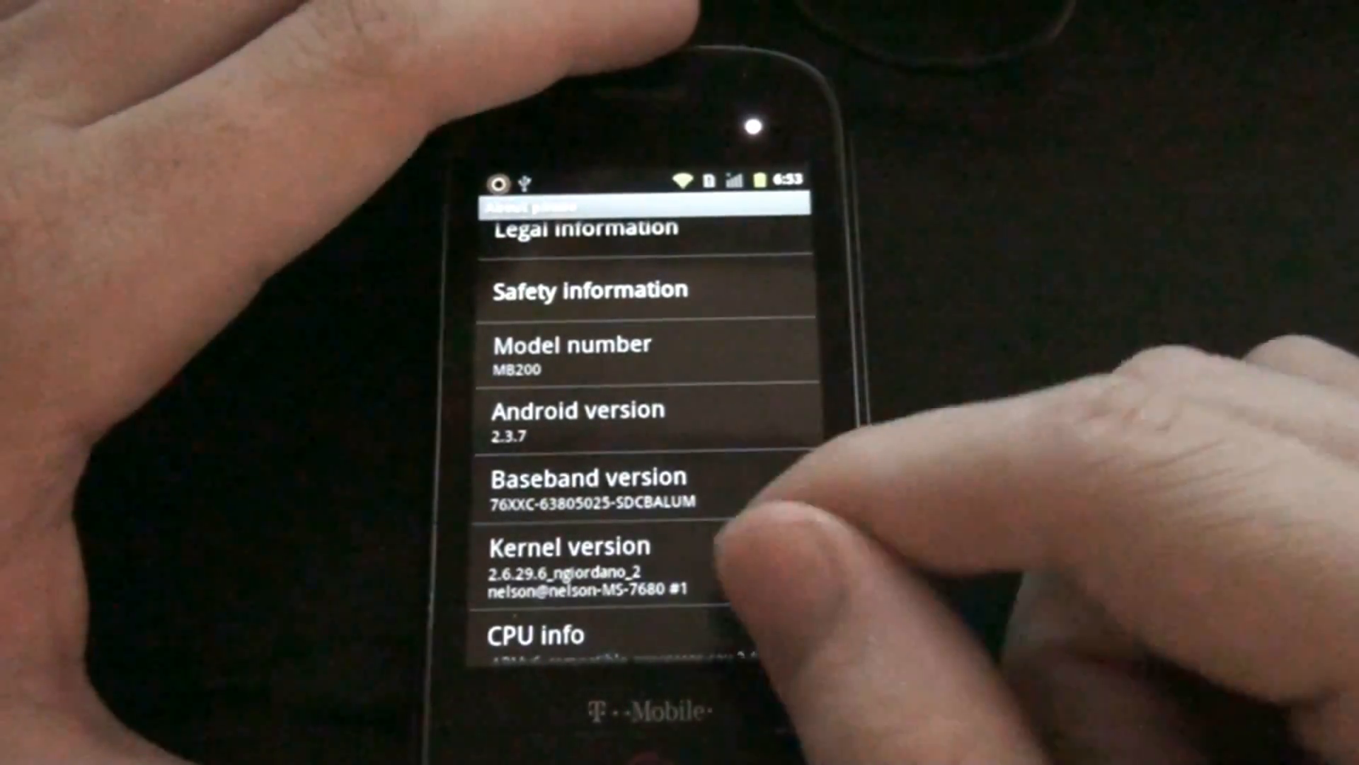
scroll("down", 3)
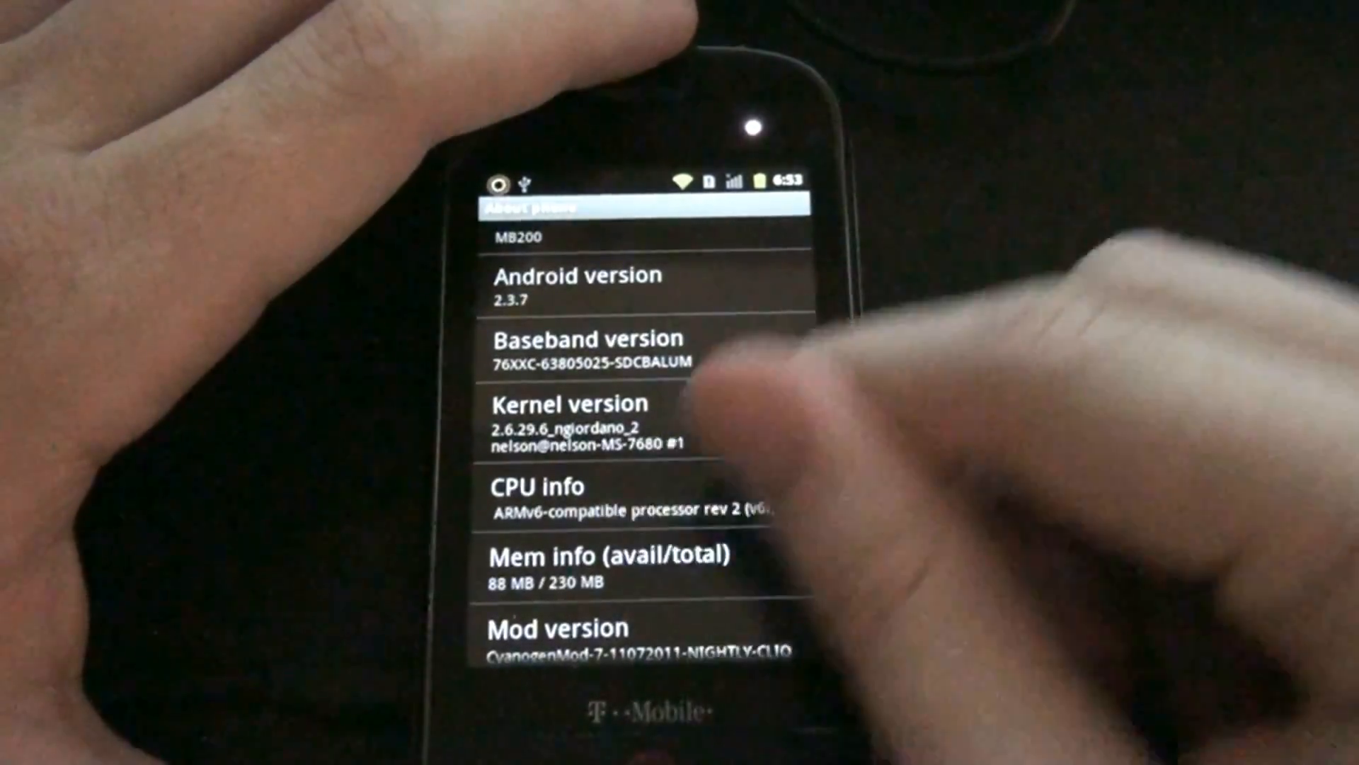
scroll("down", 3)
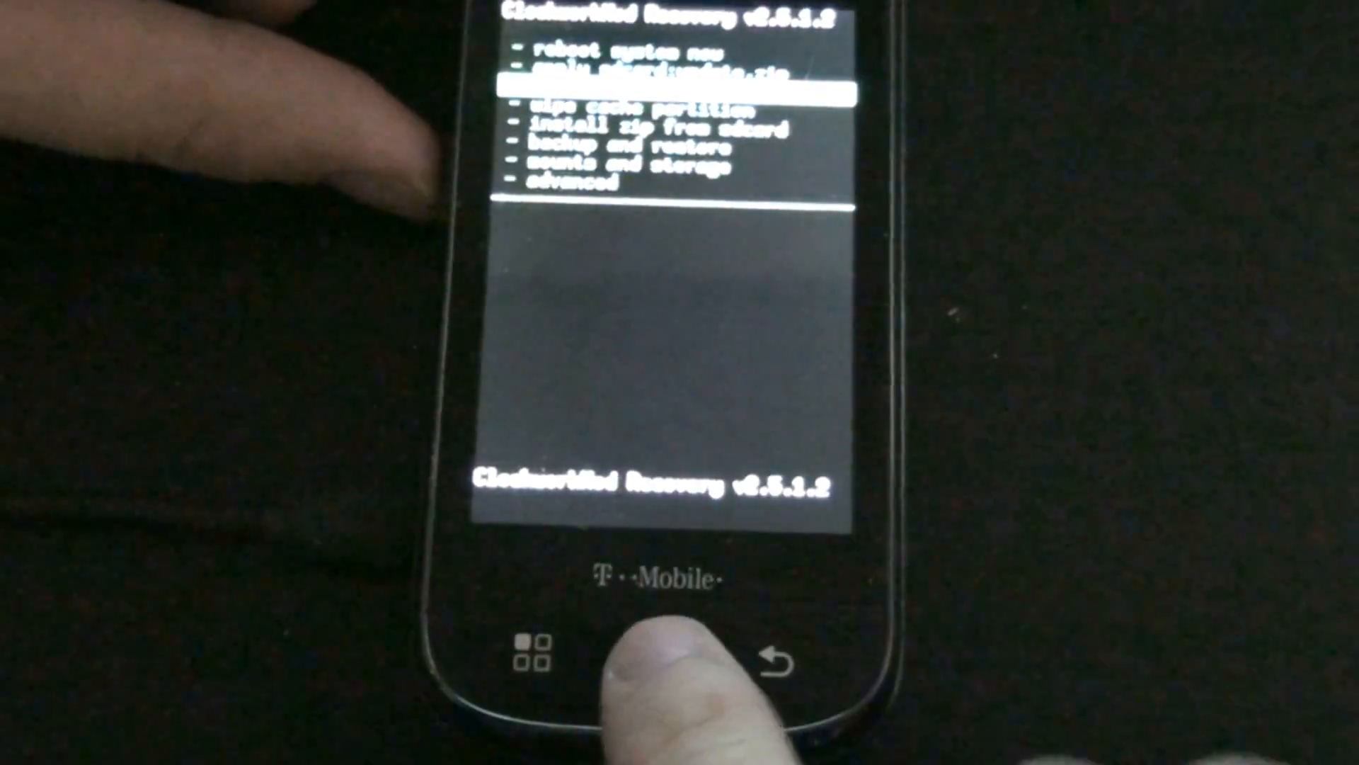
Step: Boot the phone into ClockworkMod Recovery 2.5.1.2 and show its main menu
left_click(664, 656)
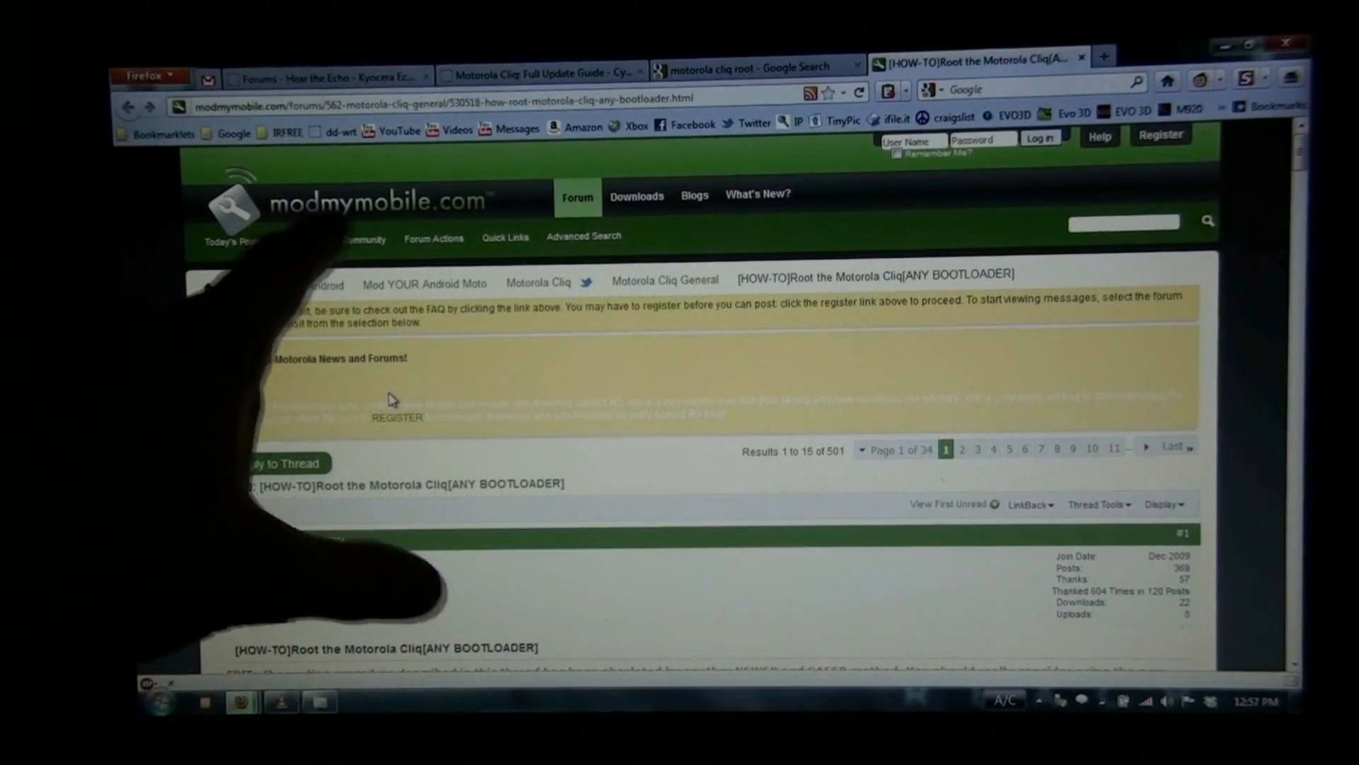
Step: Return from the Google results to the modmymobile root guide and scroll to Requirements
scroll("down", 3)
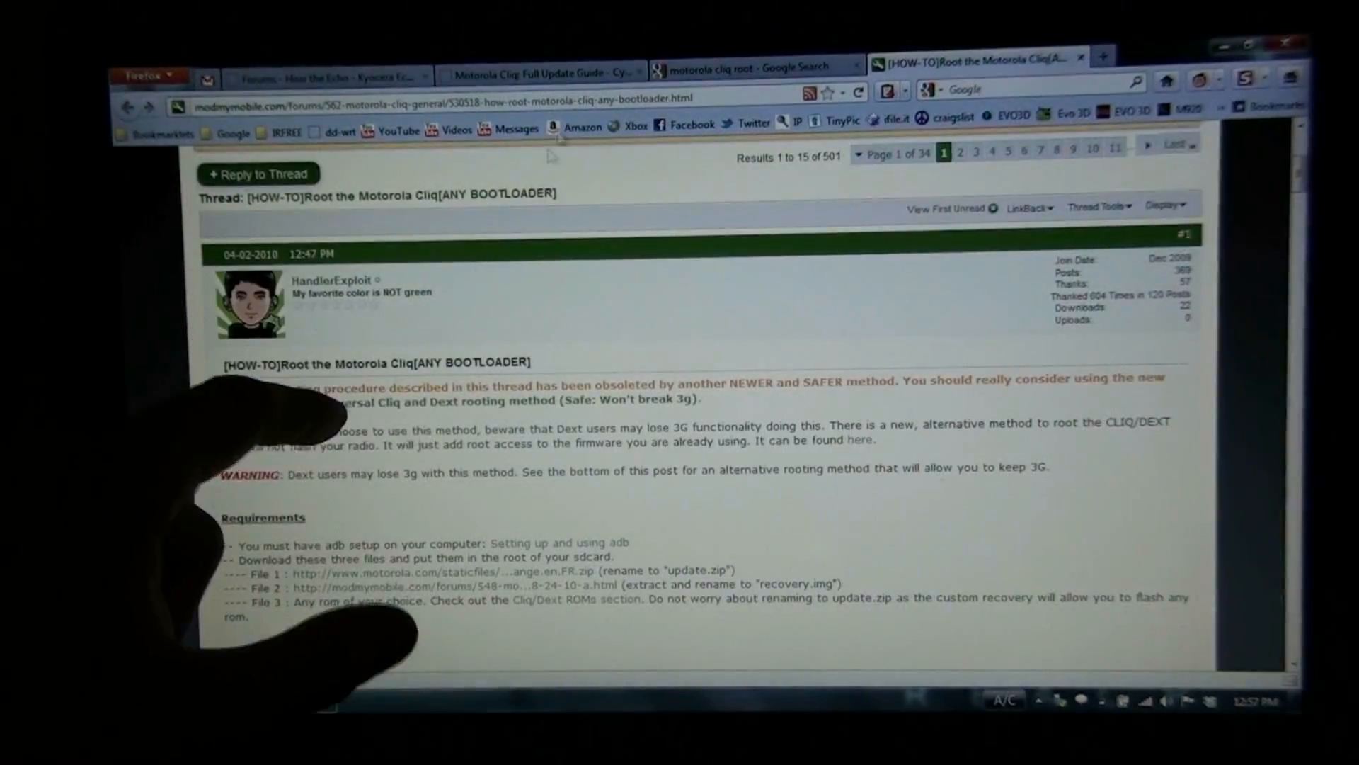
left_click(754, 68)
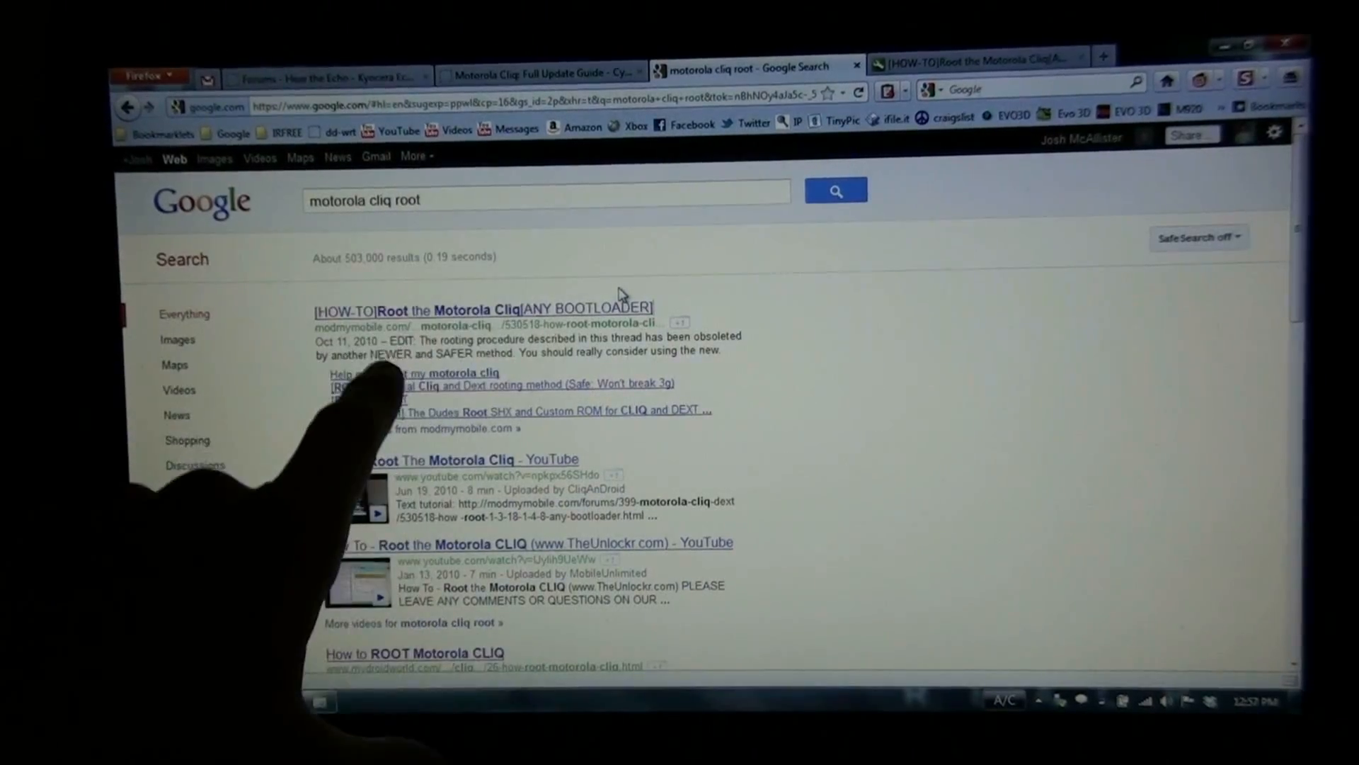
left_click(481, 309)
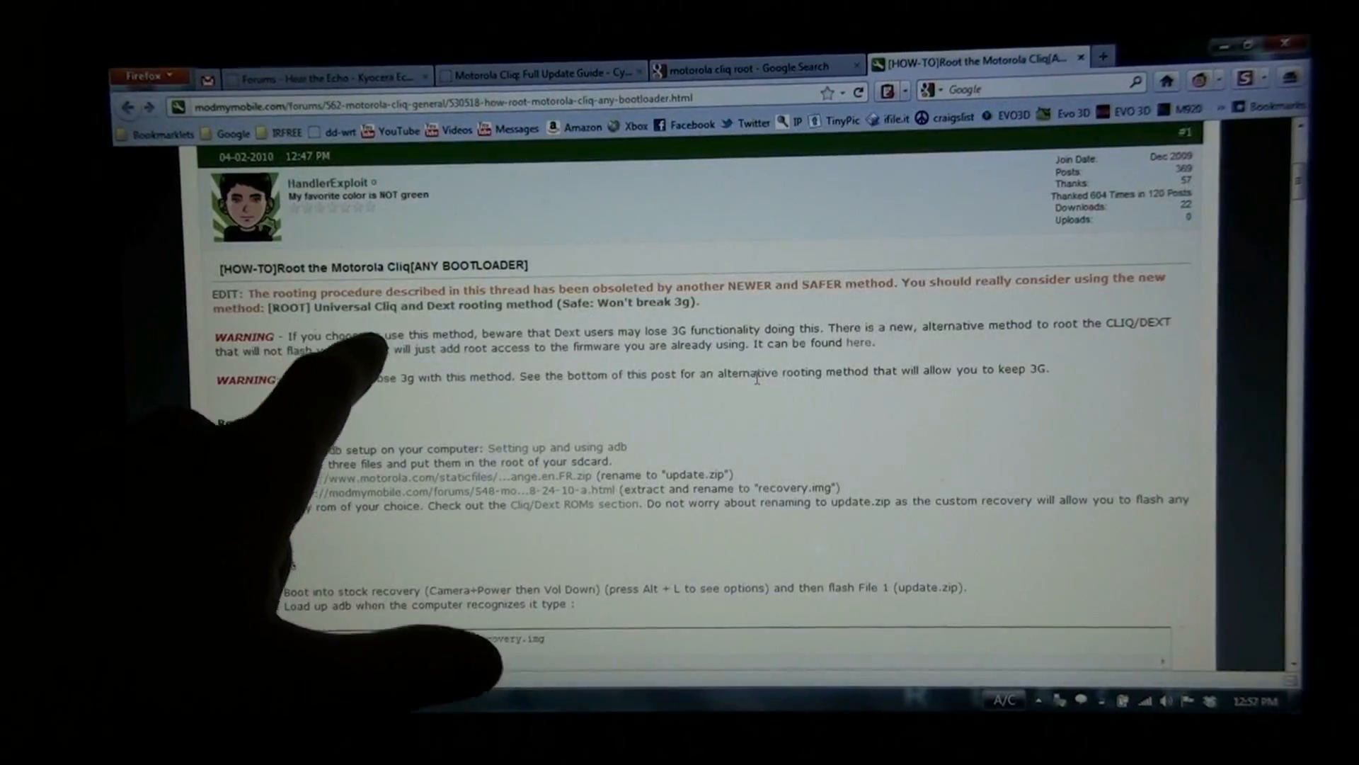
scroll("down", 3)
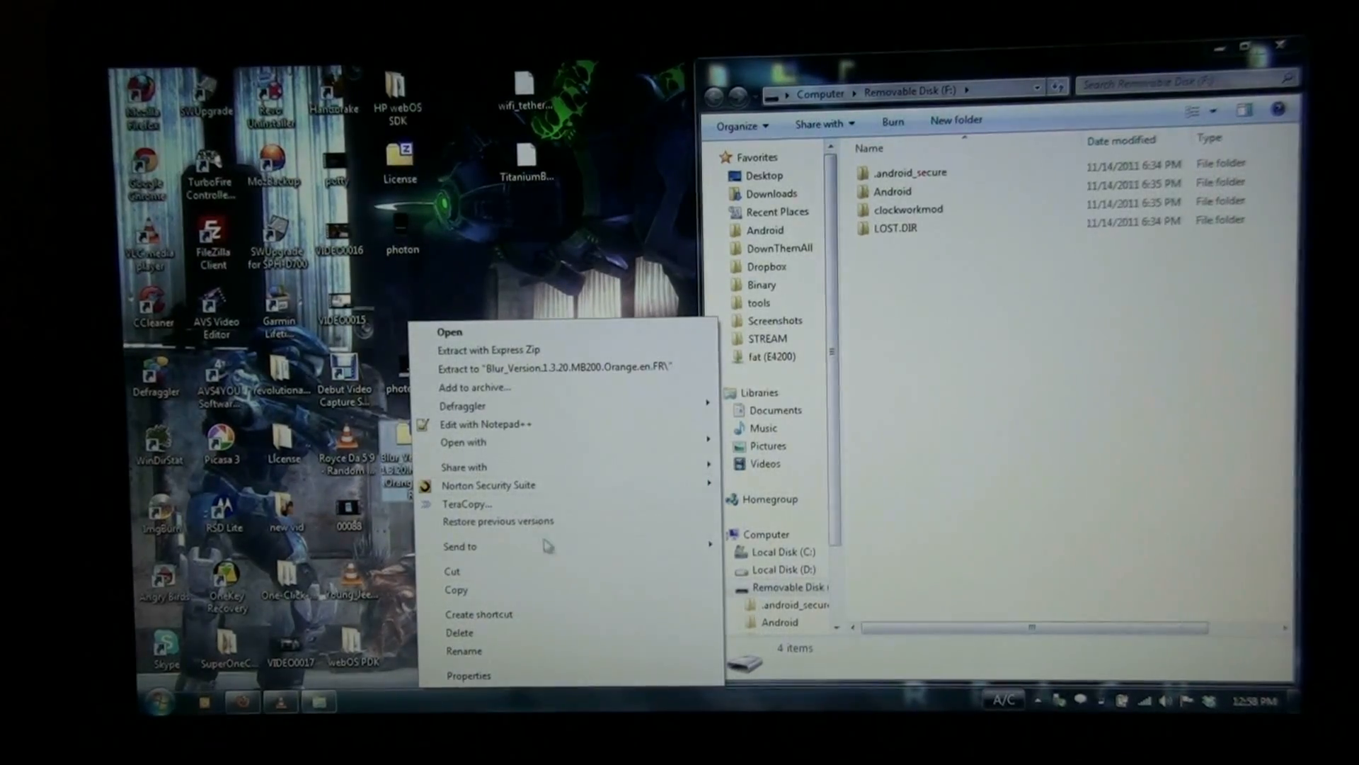
Step: Copy the Blur firmware zip to Removable Disk (F:) and rename it 'update'
left_click(468, 503)
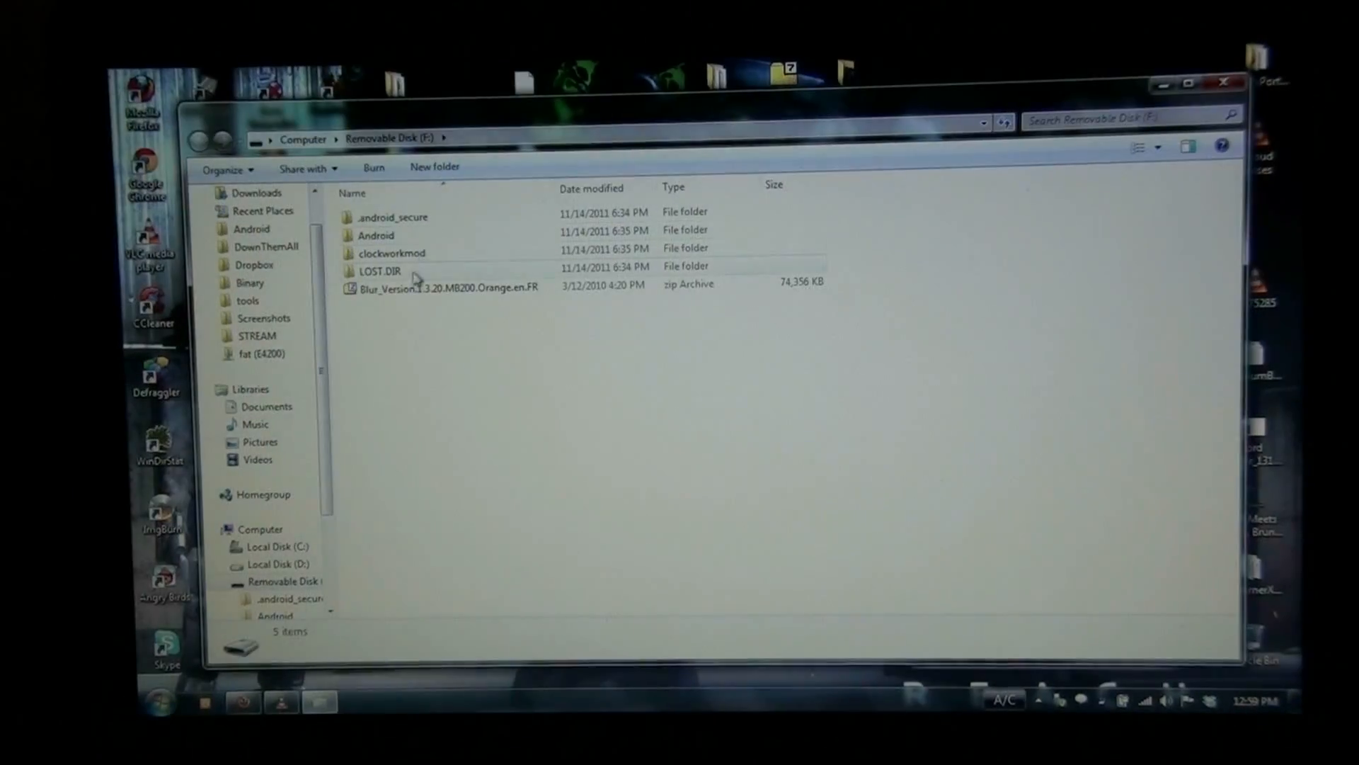
left_click(445, 287)
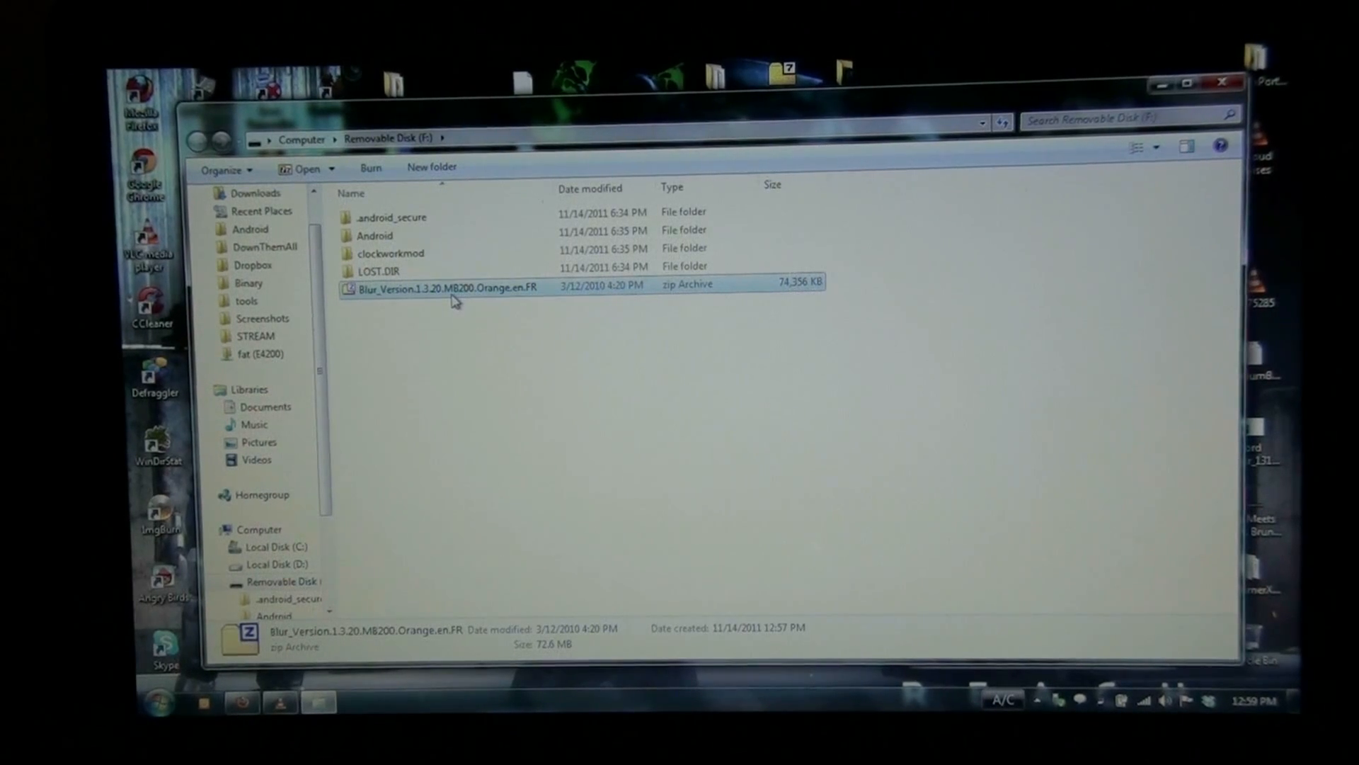
type("update")
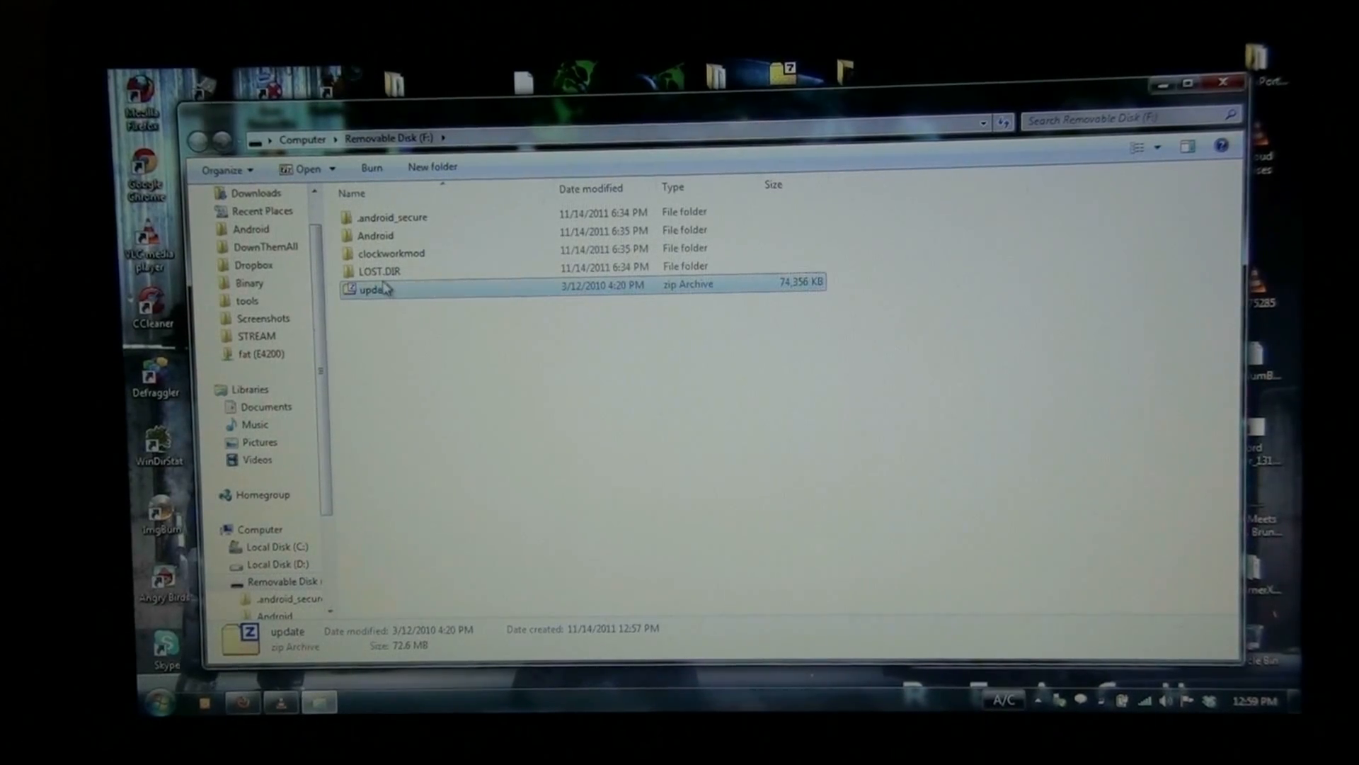
mouse_move(540, 289)
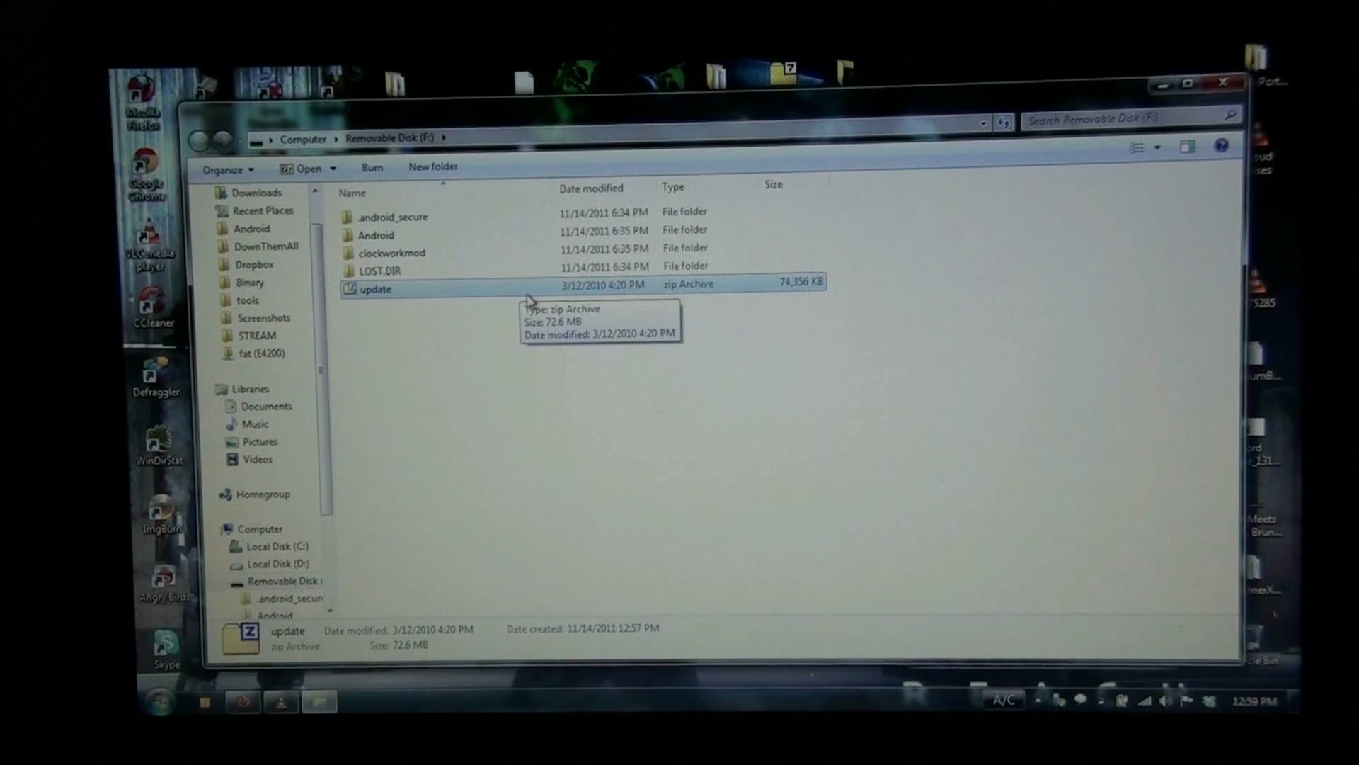
left_click(302, 165)
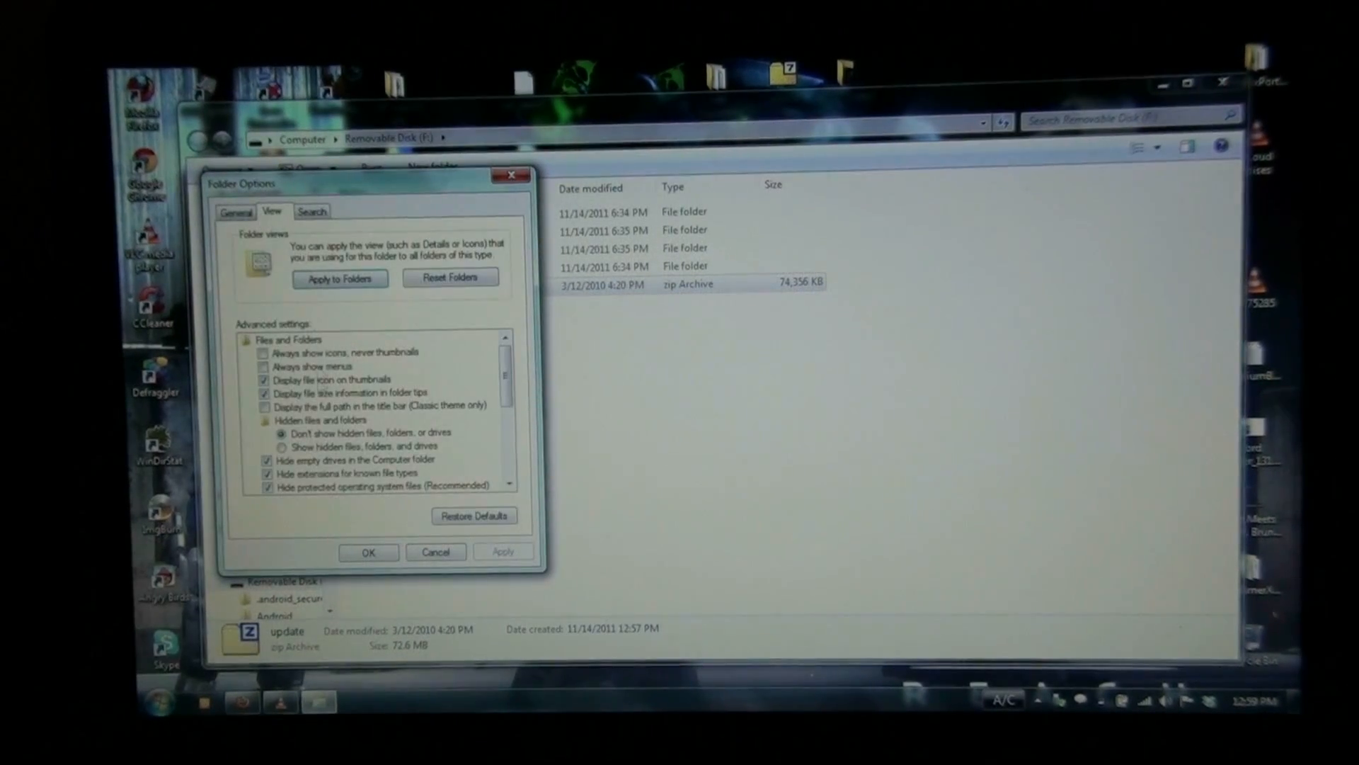
Step: Uncheck 'Hide extensions for known file types' in Folder Options, apply and close
left_click(266, 474)
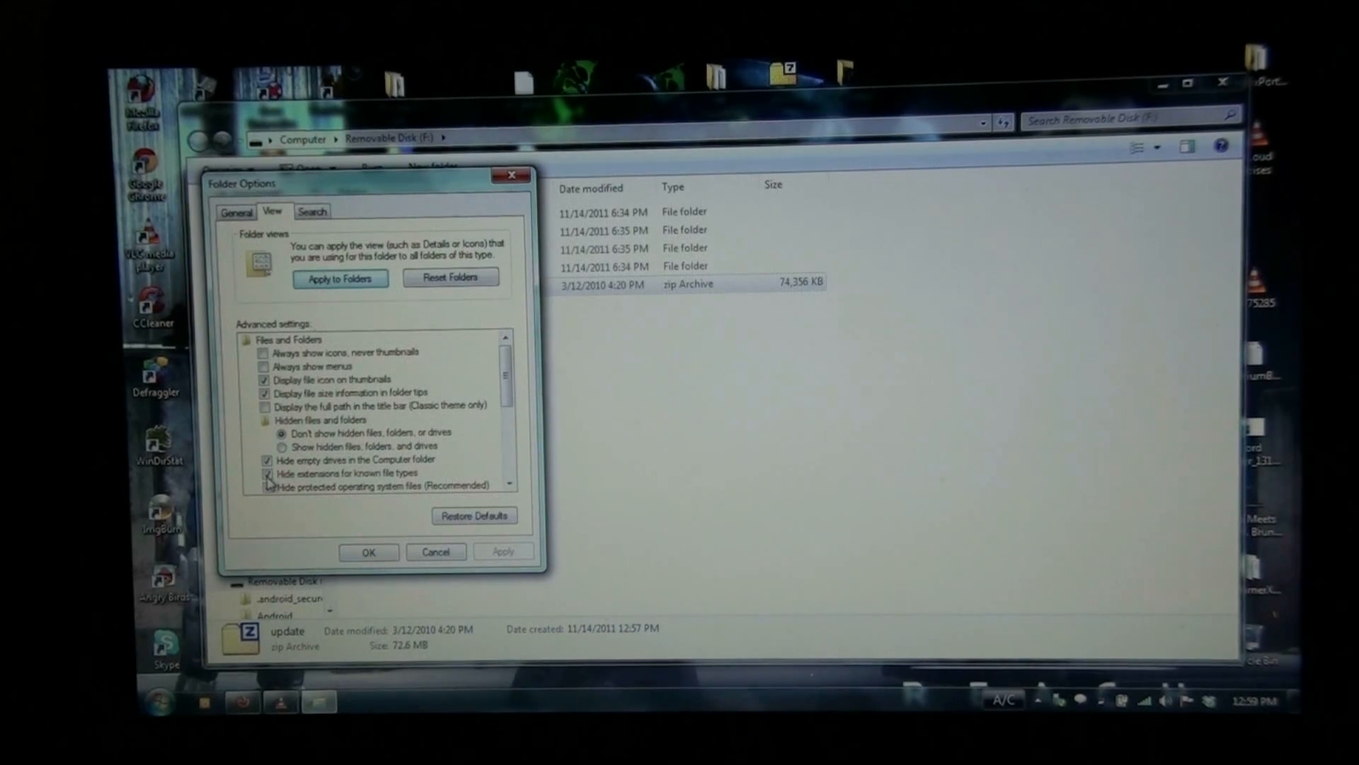
left_click(266, 487)
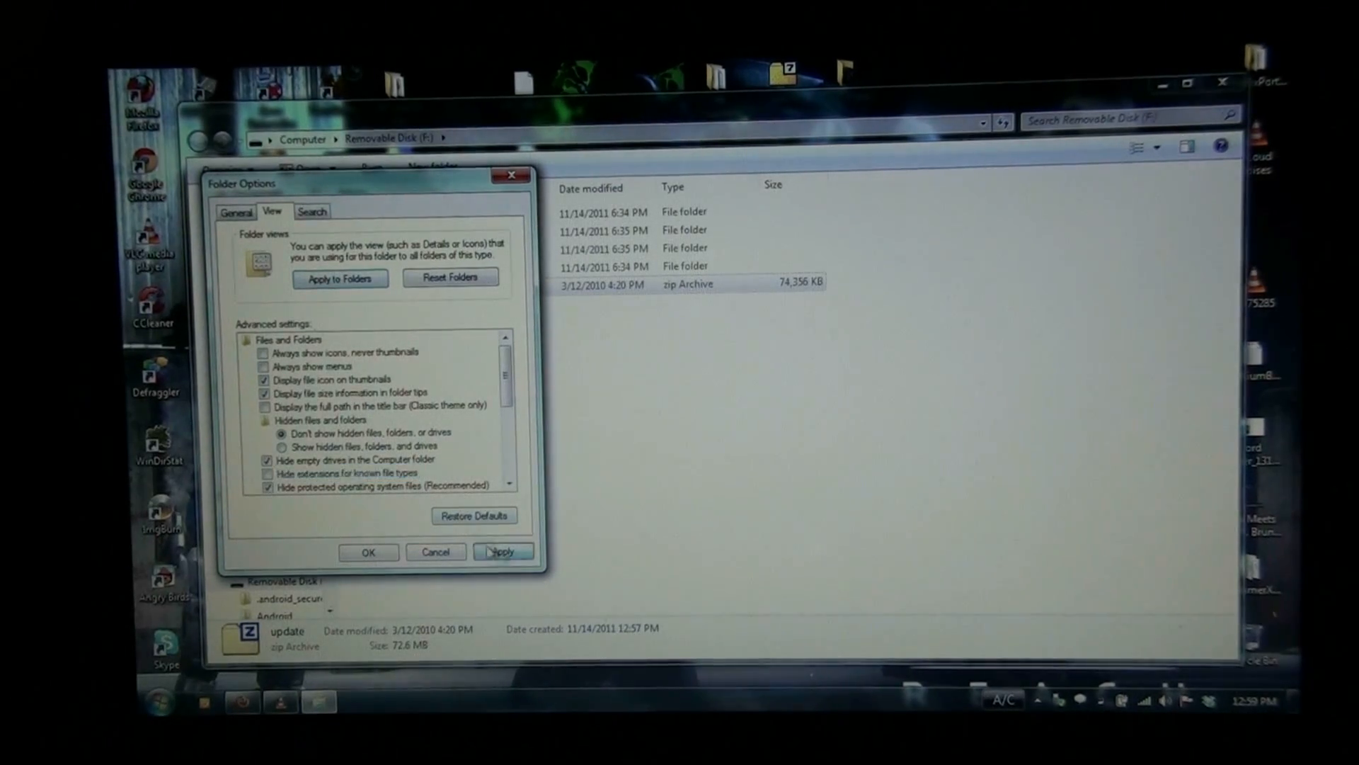
left_click(367, 552)
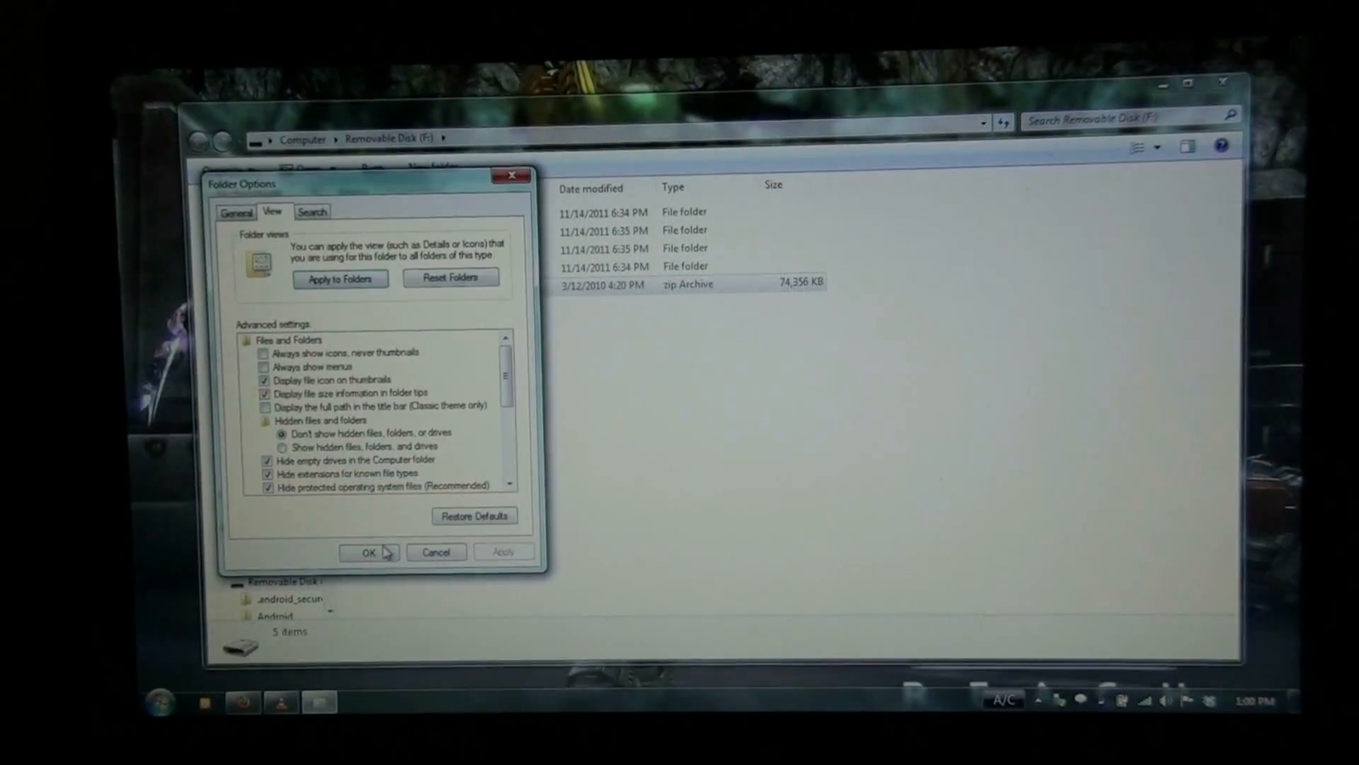
left_click(367, 553)
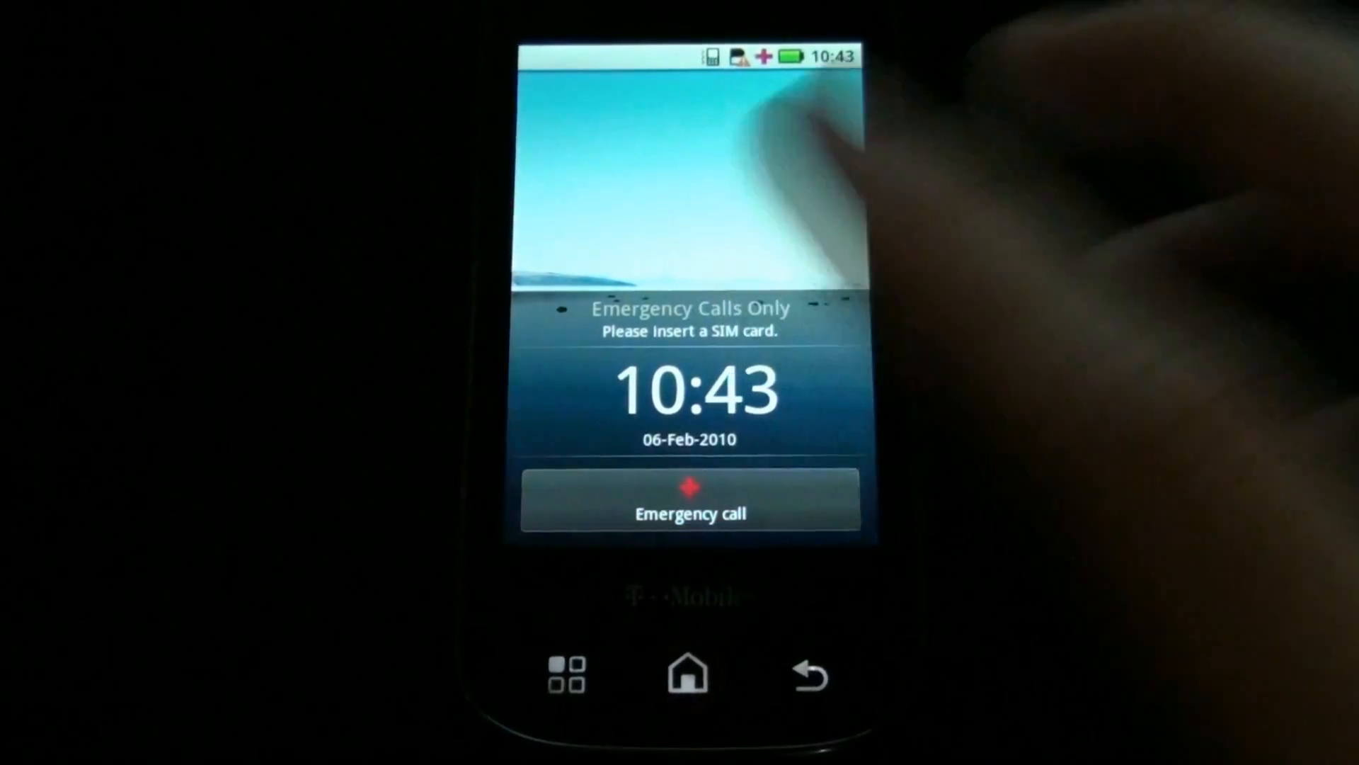
Step: Open and leave the emergency dialer, then long-press power for Phone options
left_click(689, 499)
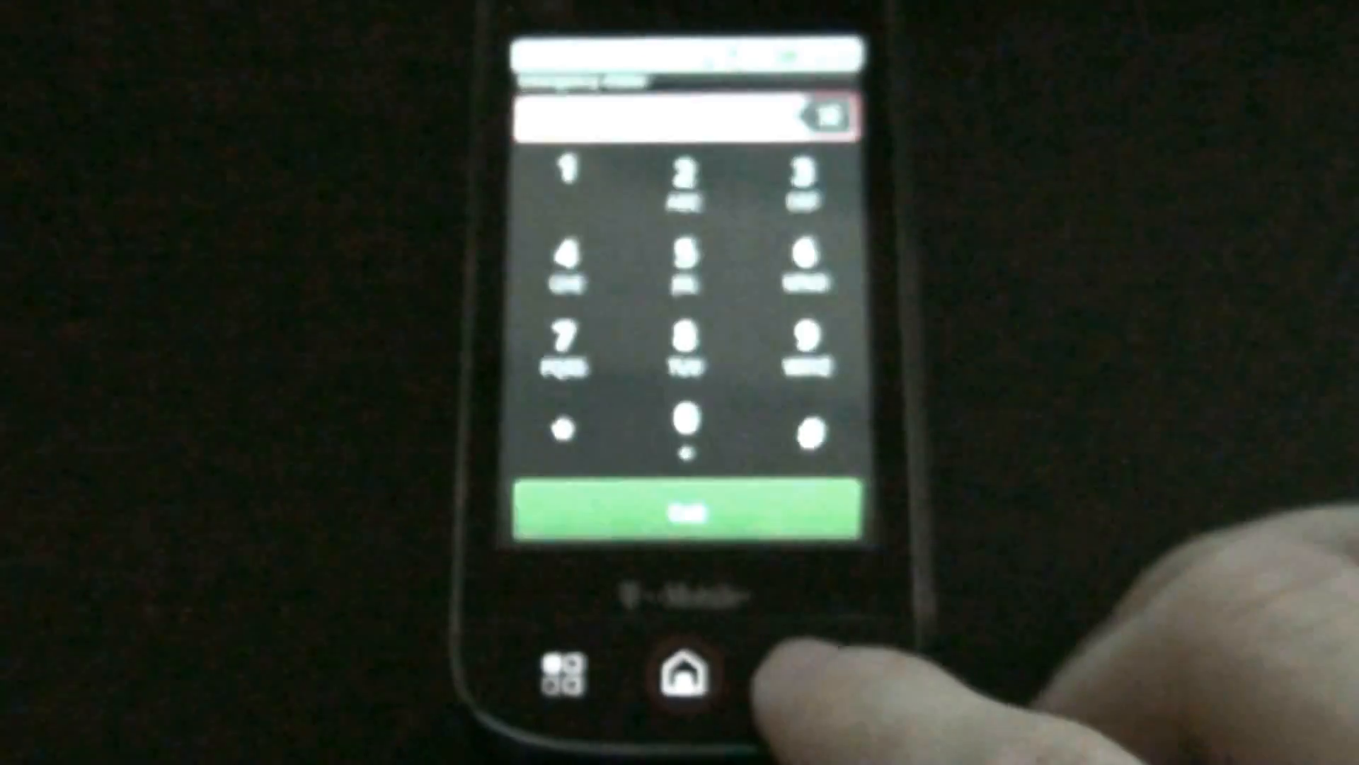
left_click(686, 672)
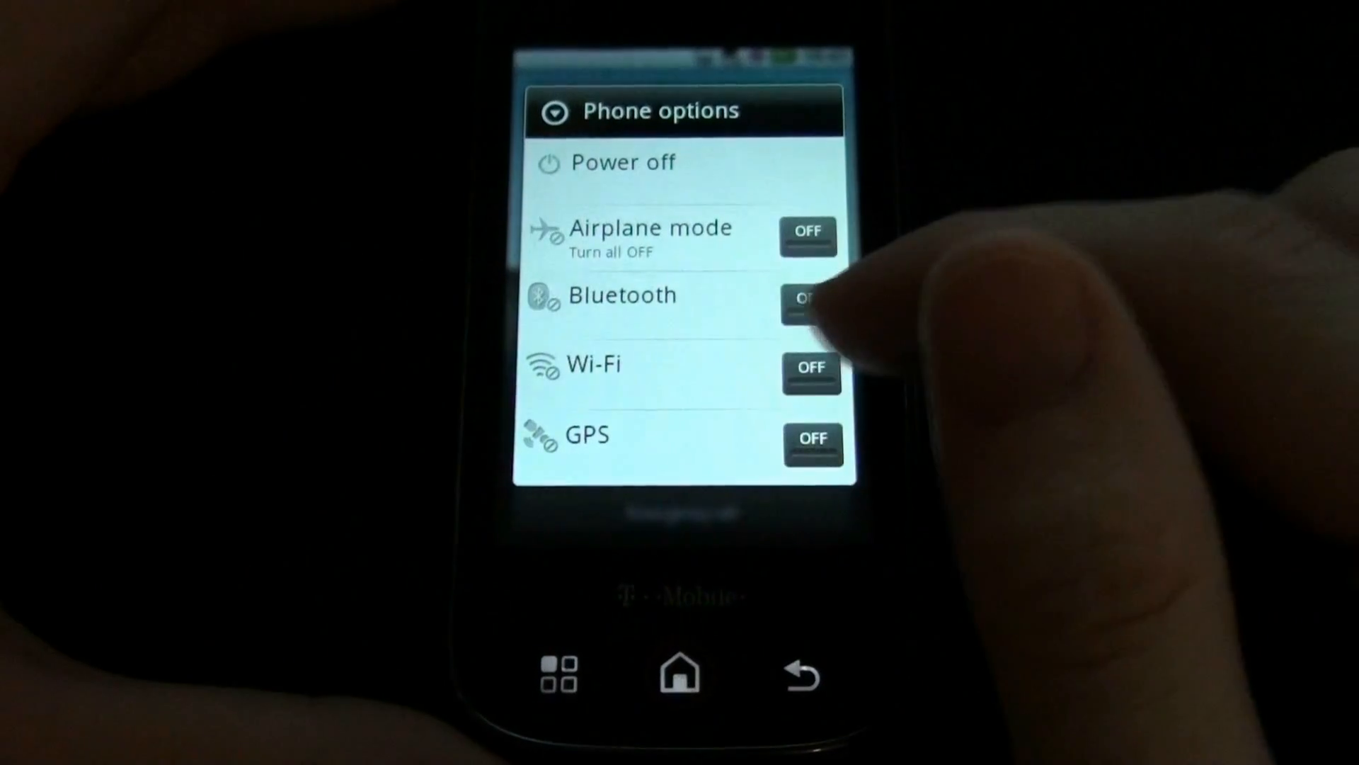
left_click(810, 367)
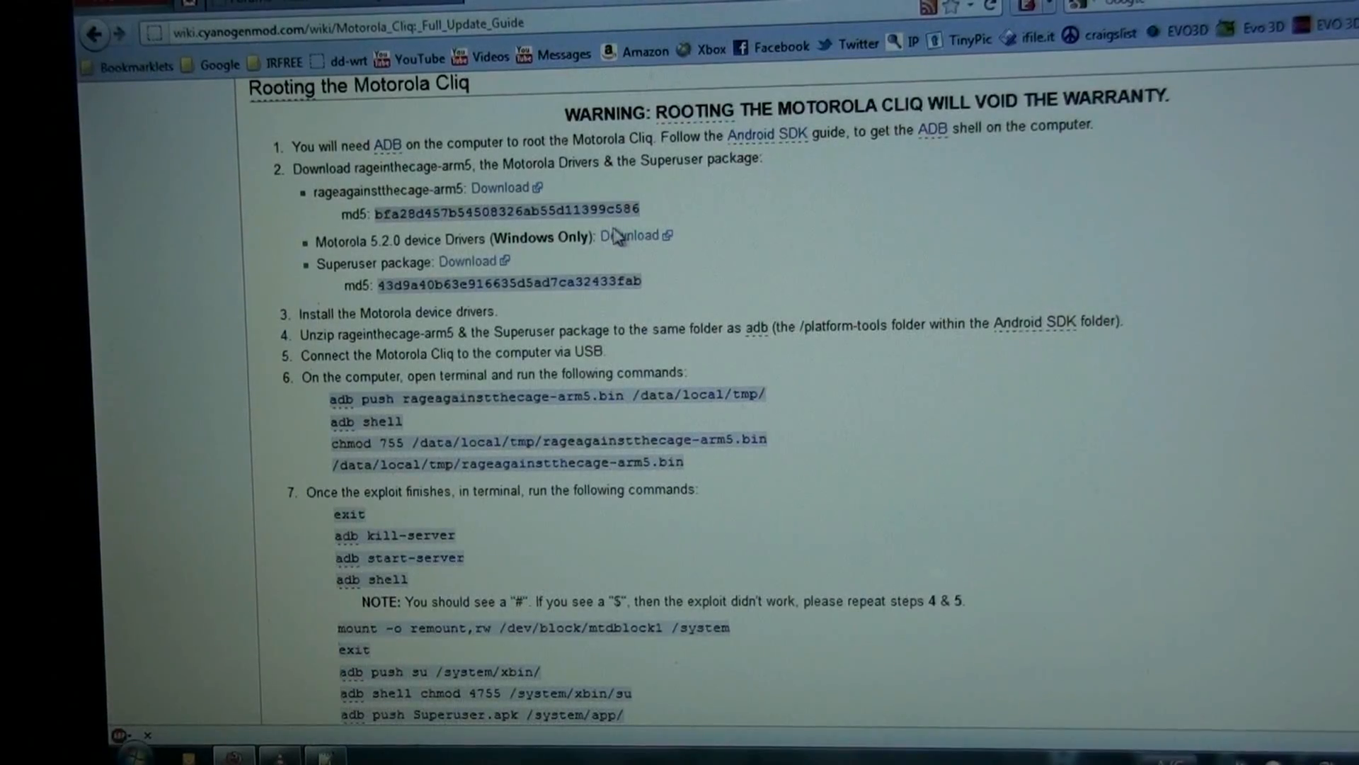
mouse_move(467, 262)
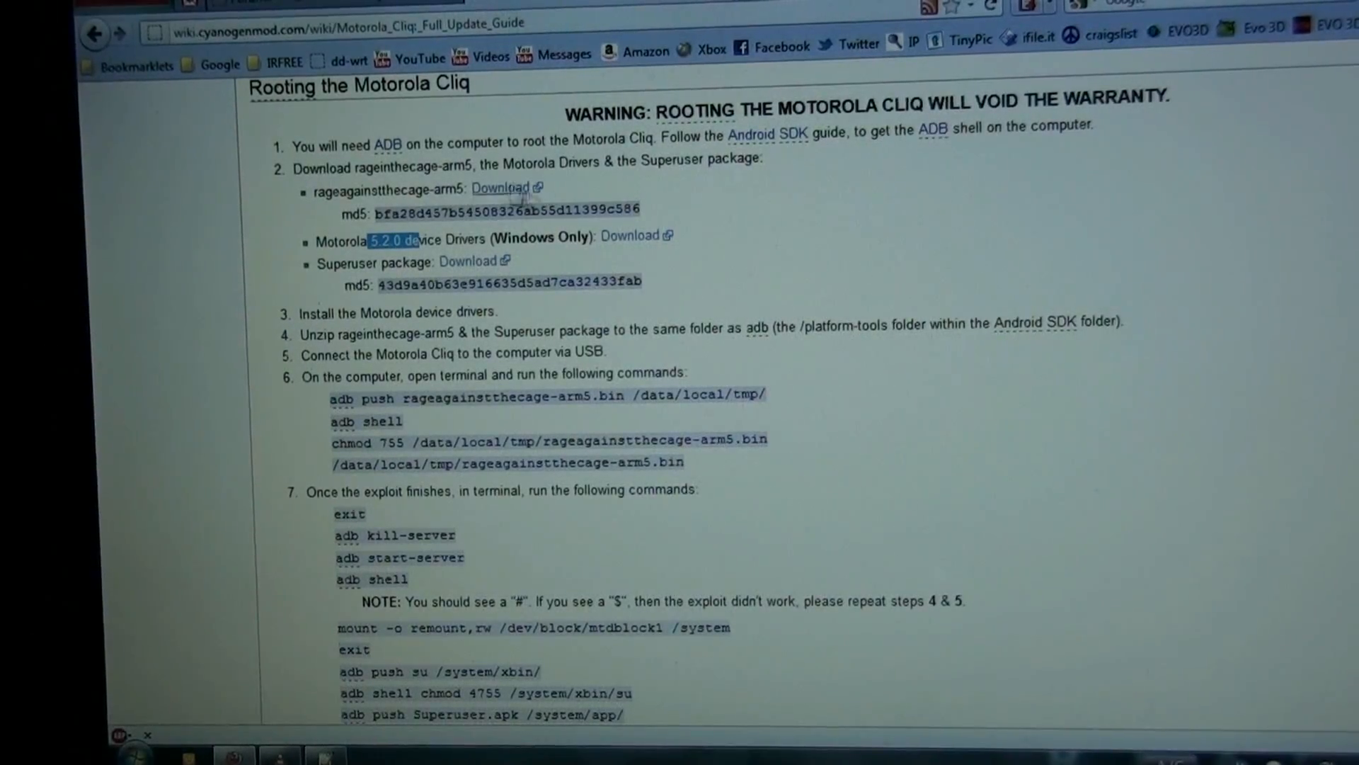
Step: Scroll the CyanogenMod wiki guide to the 'Rooting the Motorola Cliq' adb commands
scroll("down", 3)
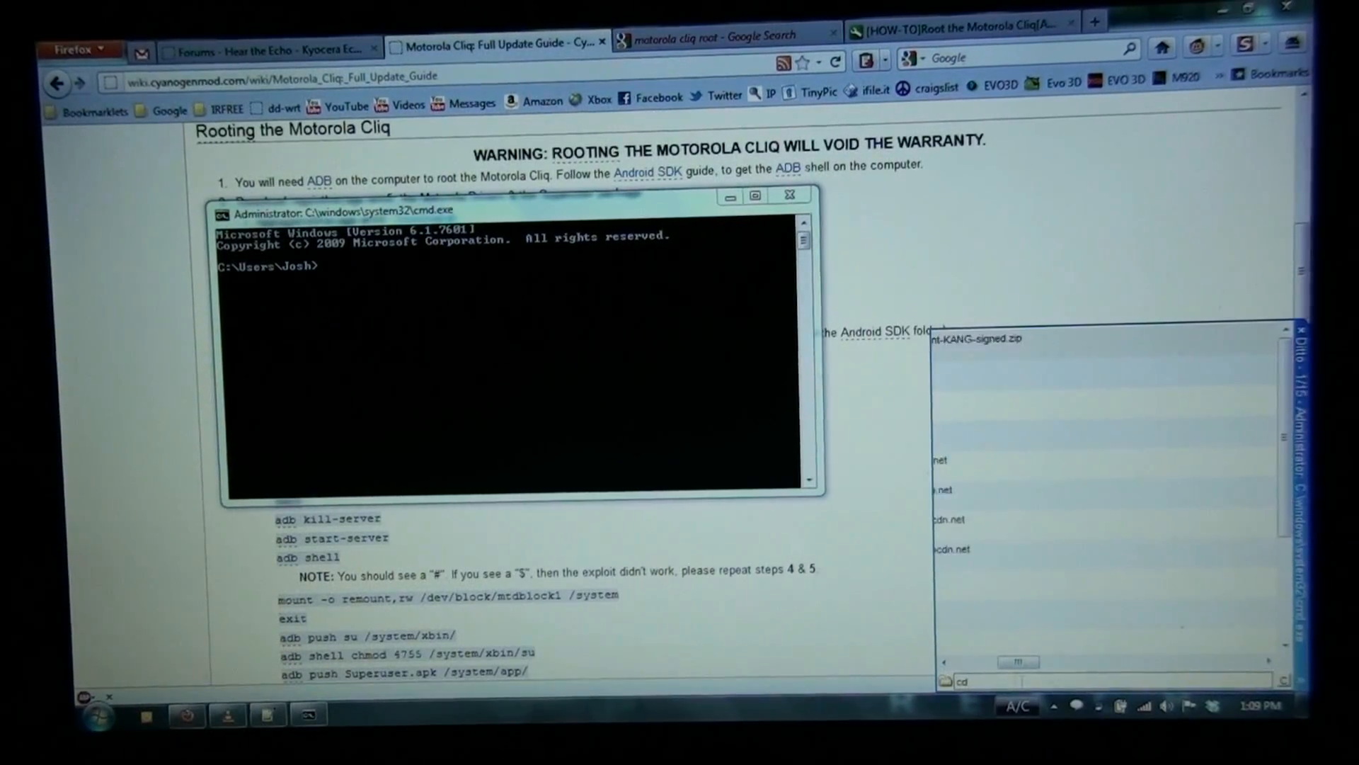
Step: In the admin prompt, change directory to C:\android-sdk-windows\platform-tools
type("cd C:\\android-sdk-windows\\platform-tools")
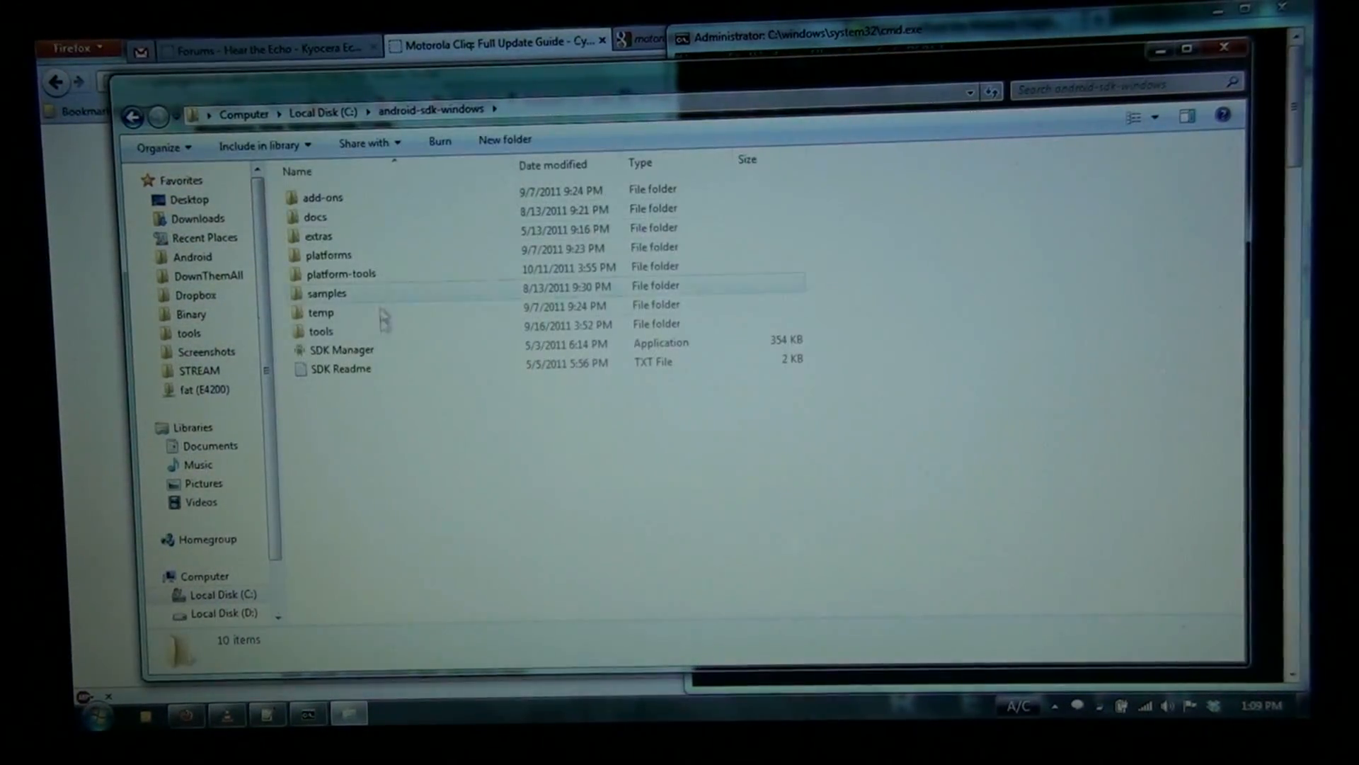
Step: Browse into a subfolder of C:\android-sdk-windows in Explorer
double_click(340, 274)
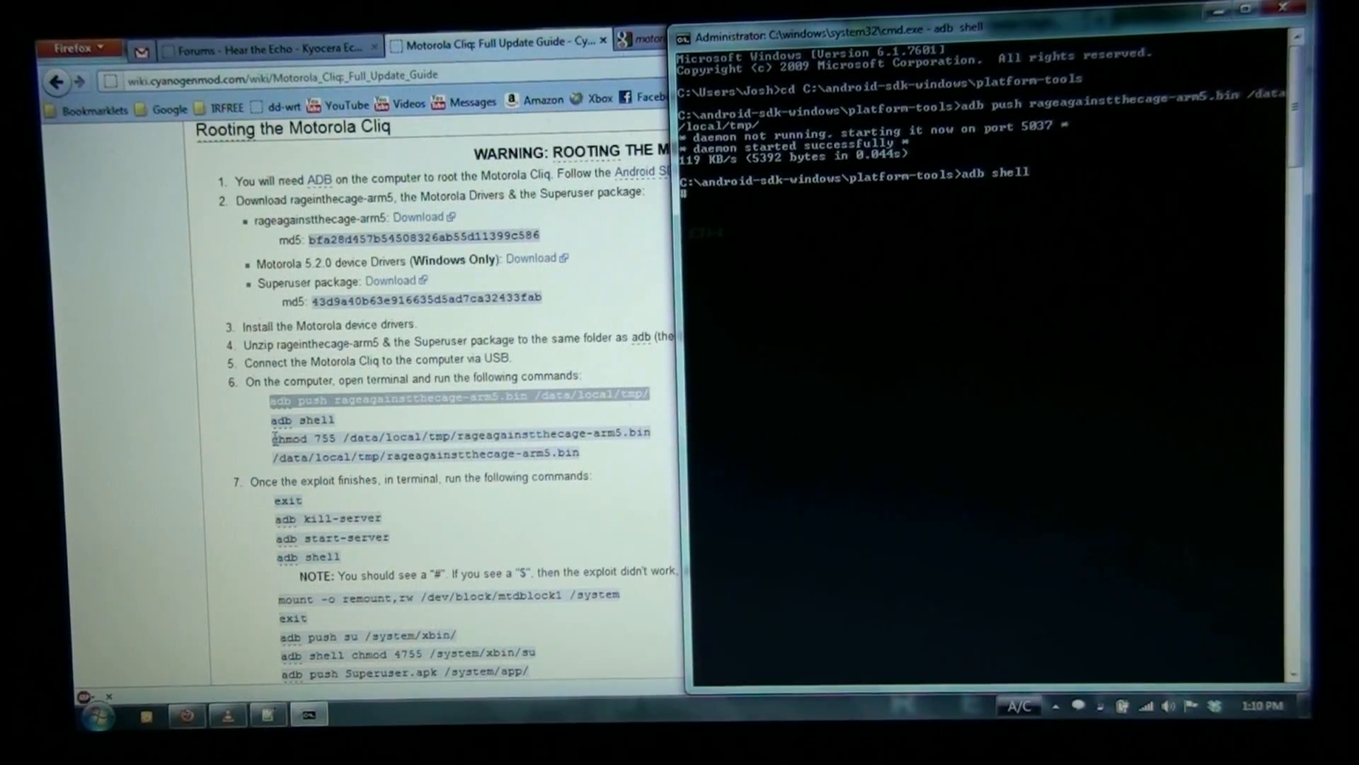
Step: Paste the chmod 755 and rageagainstthecage commands into adb shell and run them
right_click(459, 433)
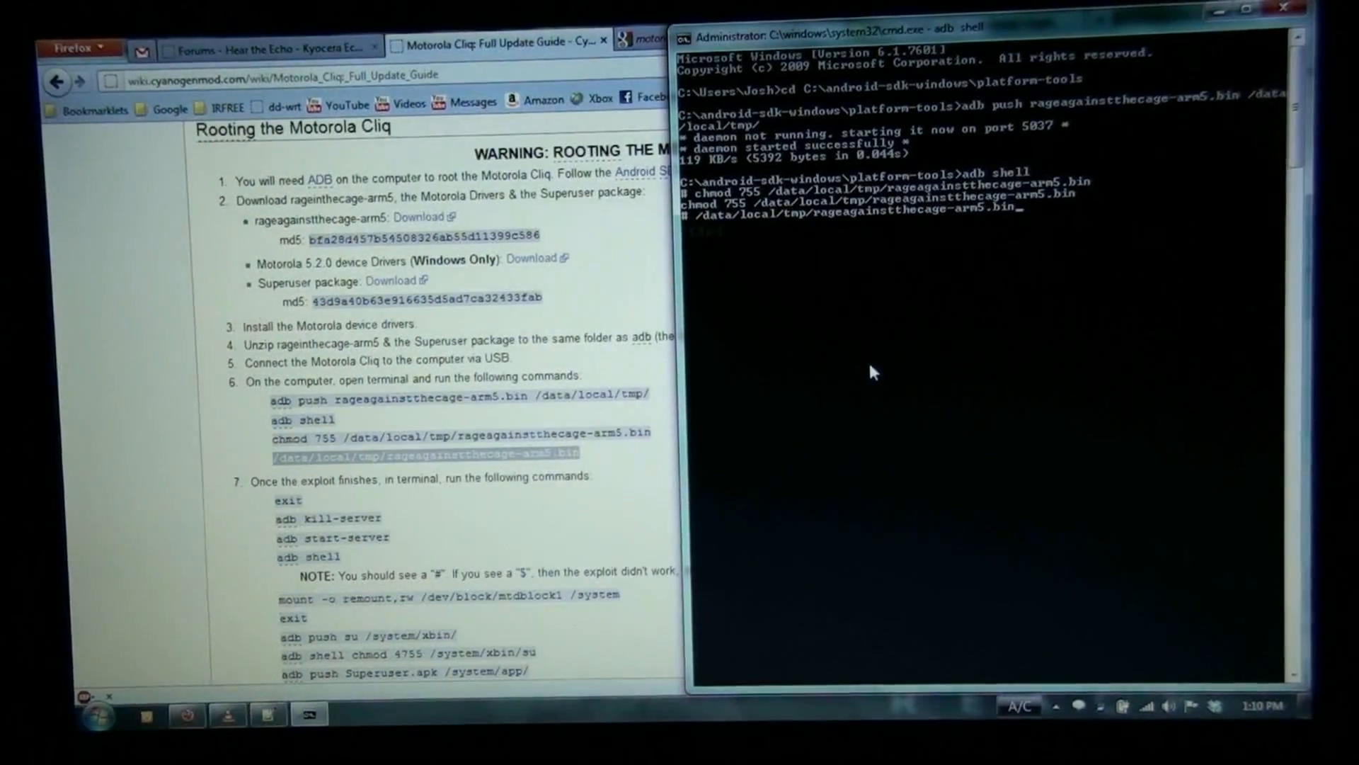
key("Return")
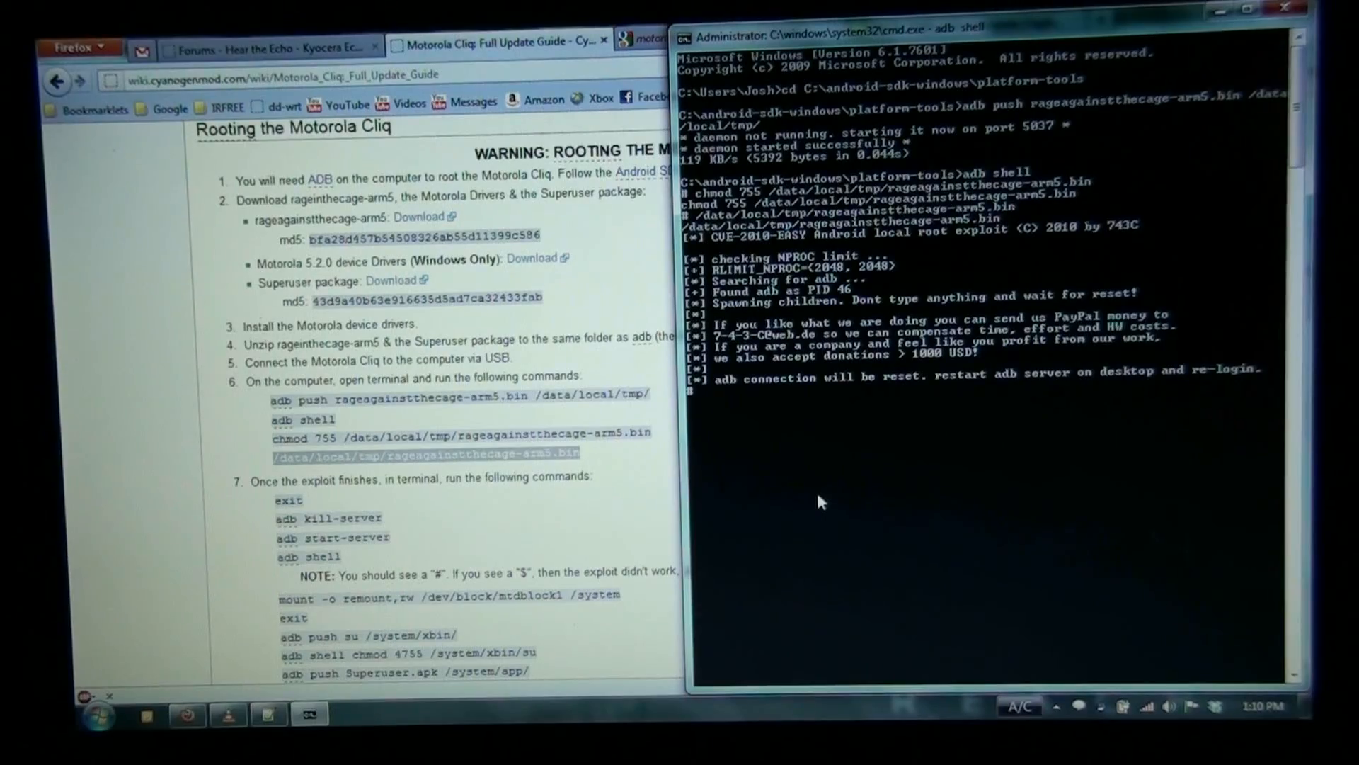
Step: Exit the phone shell, run adb kill-server and adb start-server, and reopen adb shell
type("exit")
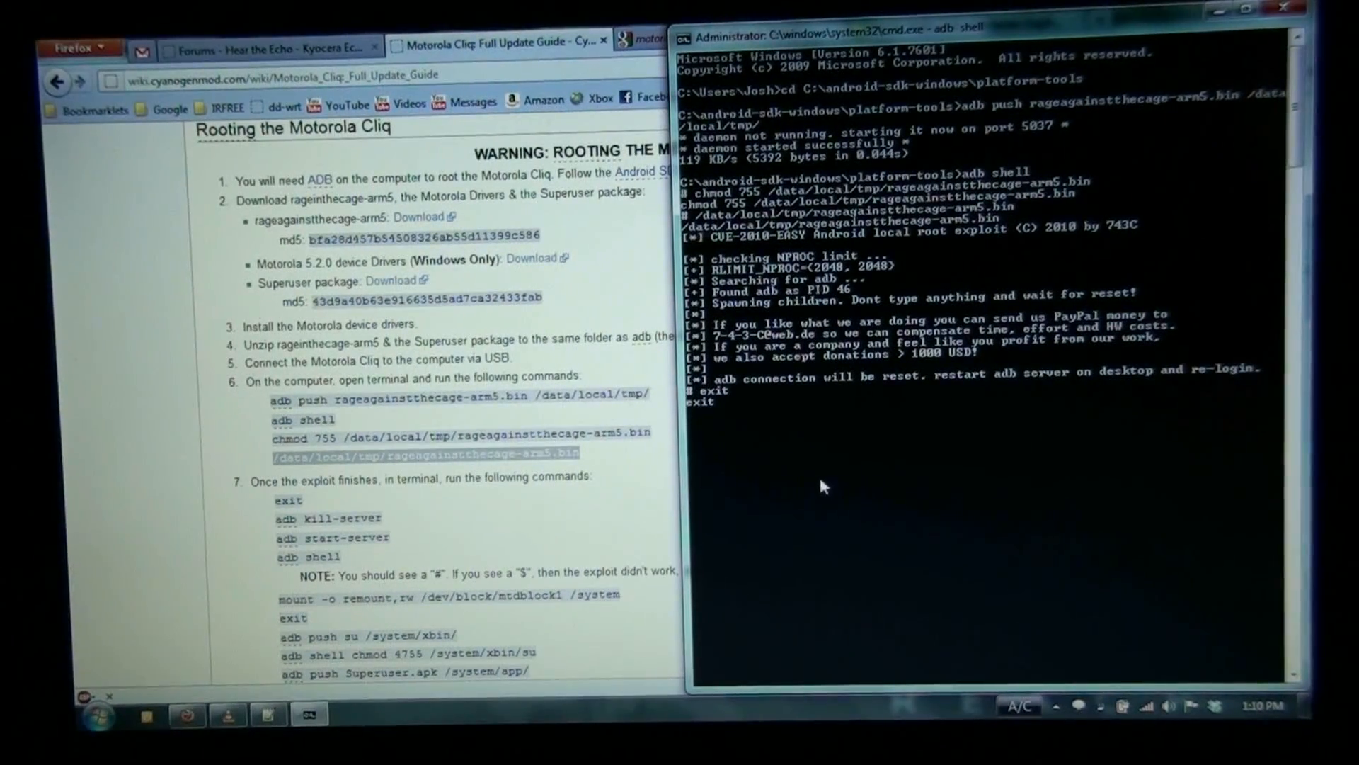
mouse_move(282, 518)
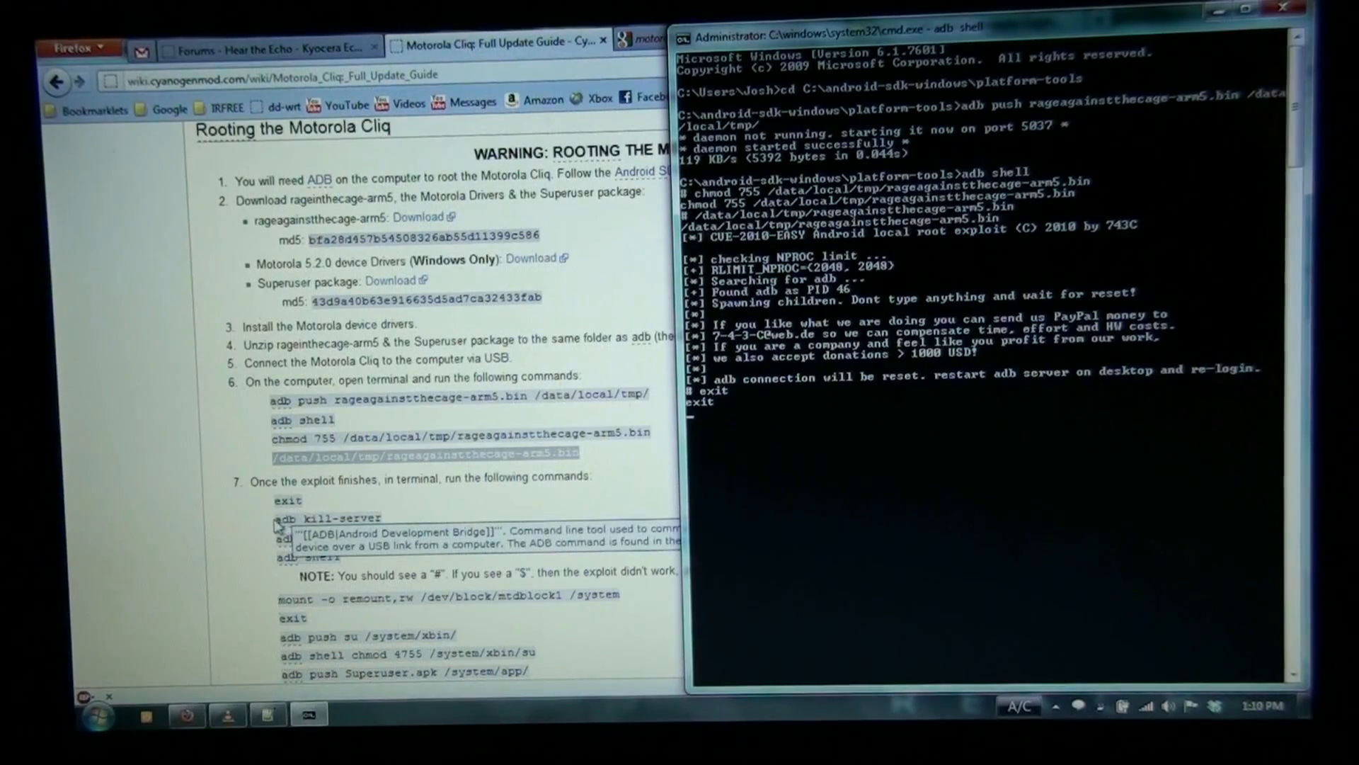
right_click(328, 517)
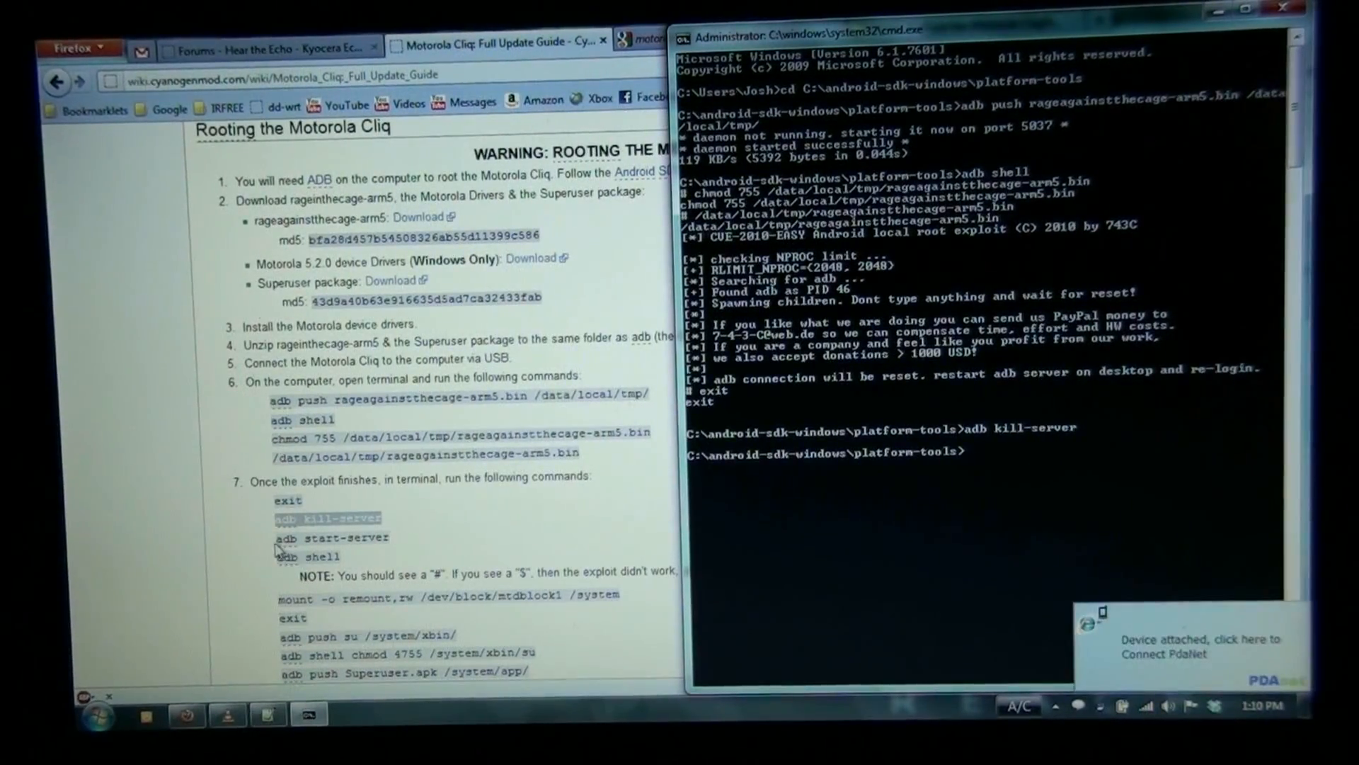
right_click(328, 537)
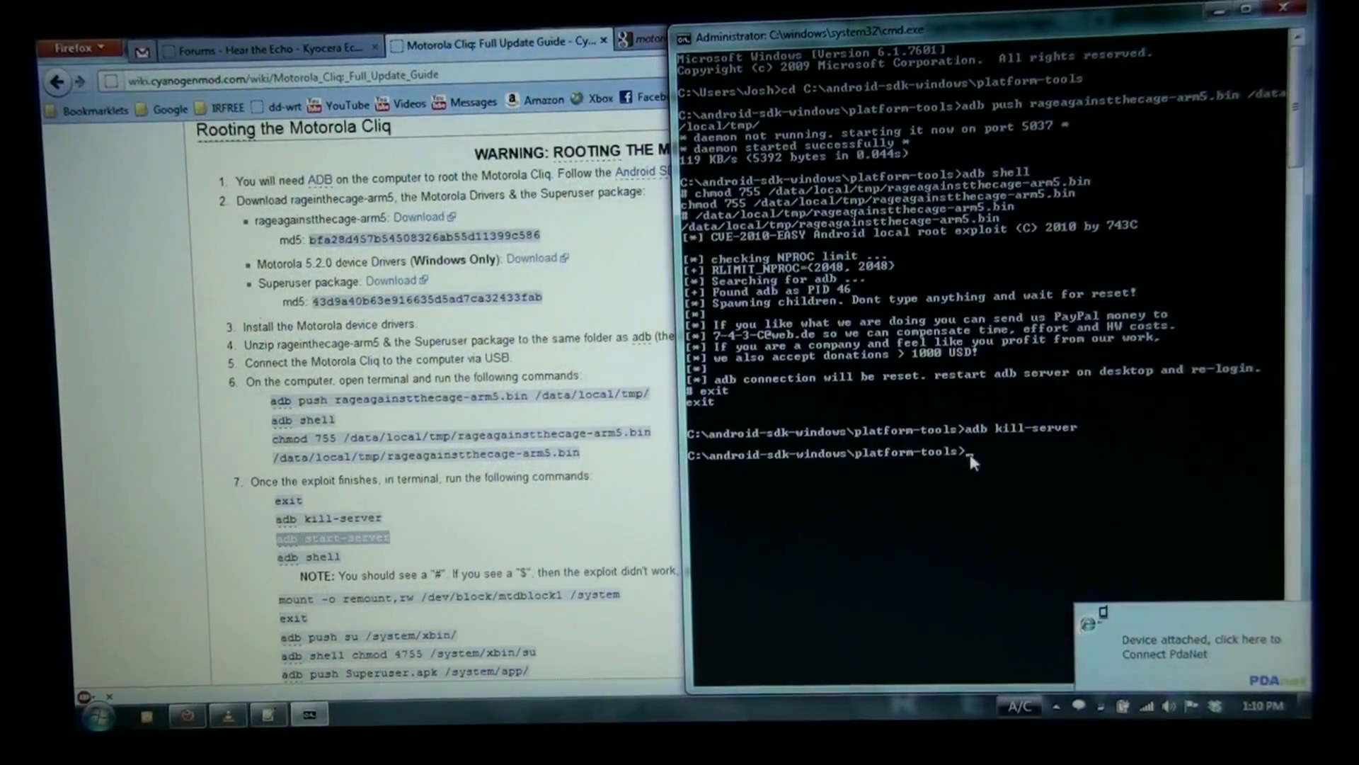
type("adb start-server")
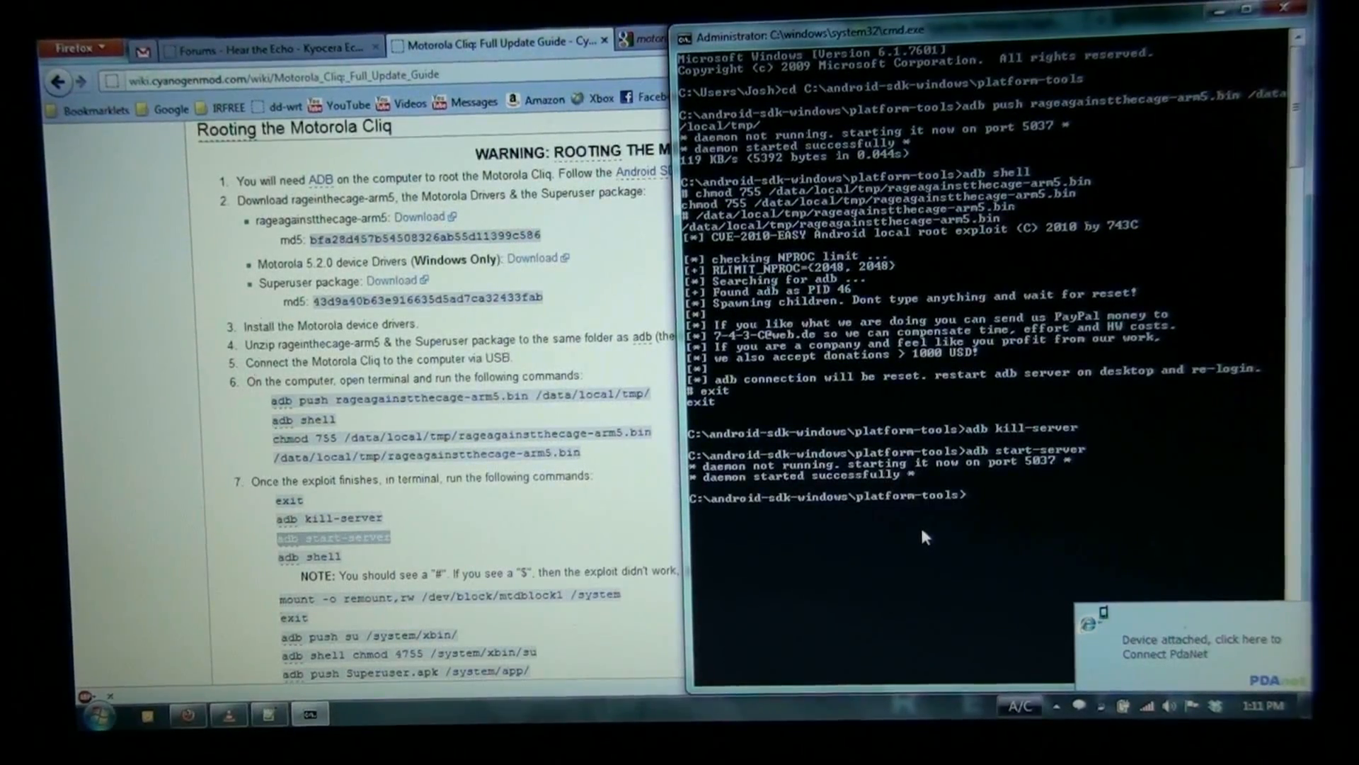
type("adb shell")
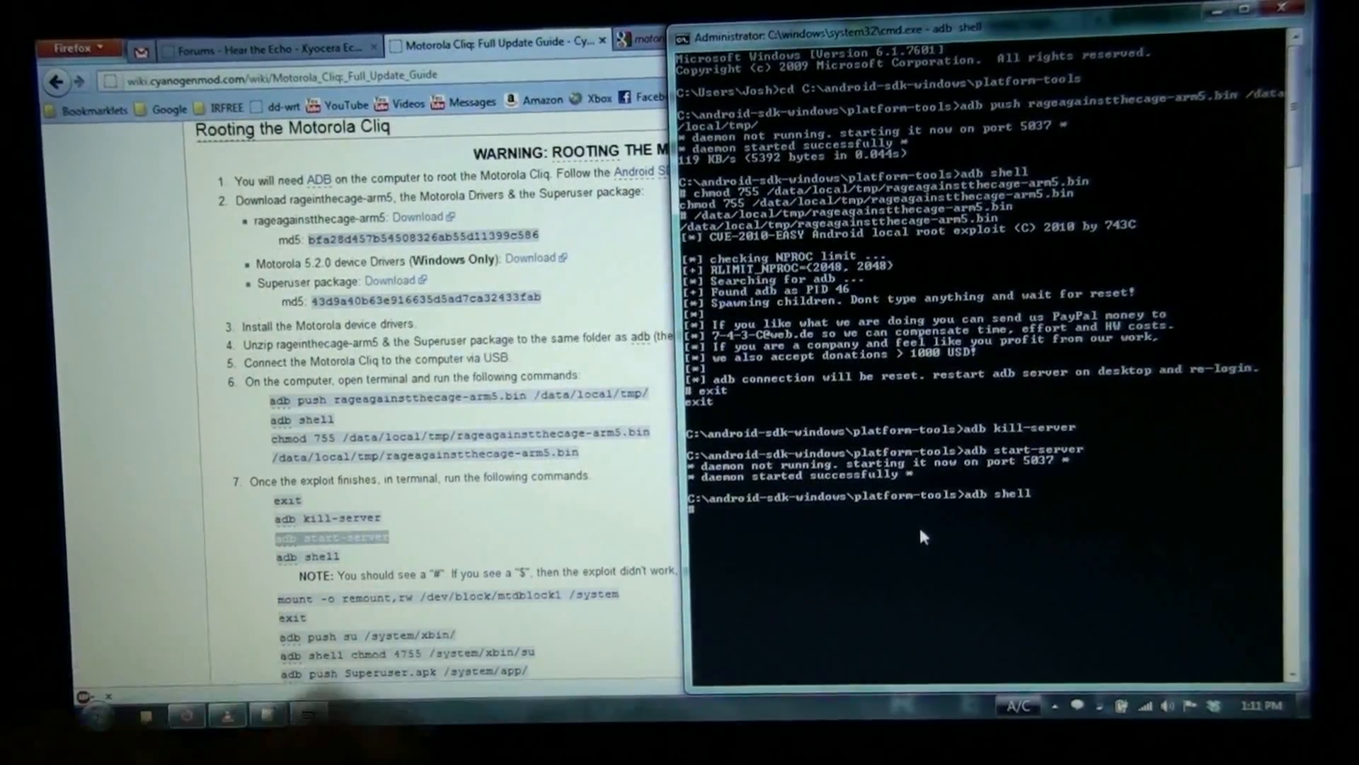
Step: Remount /system writable and set su in /system/xbin to 4755 permissions
right_click(923, 535)
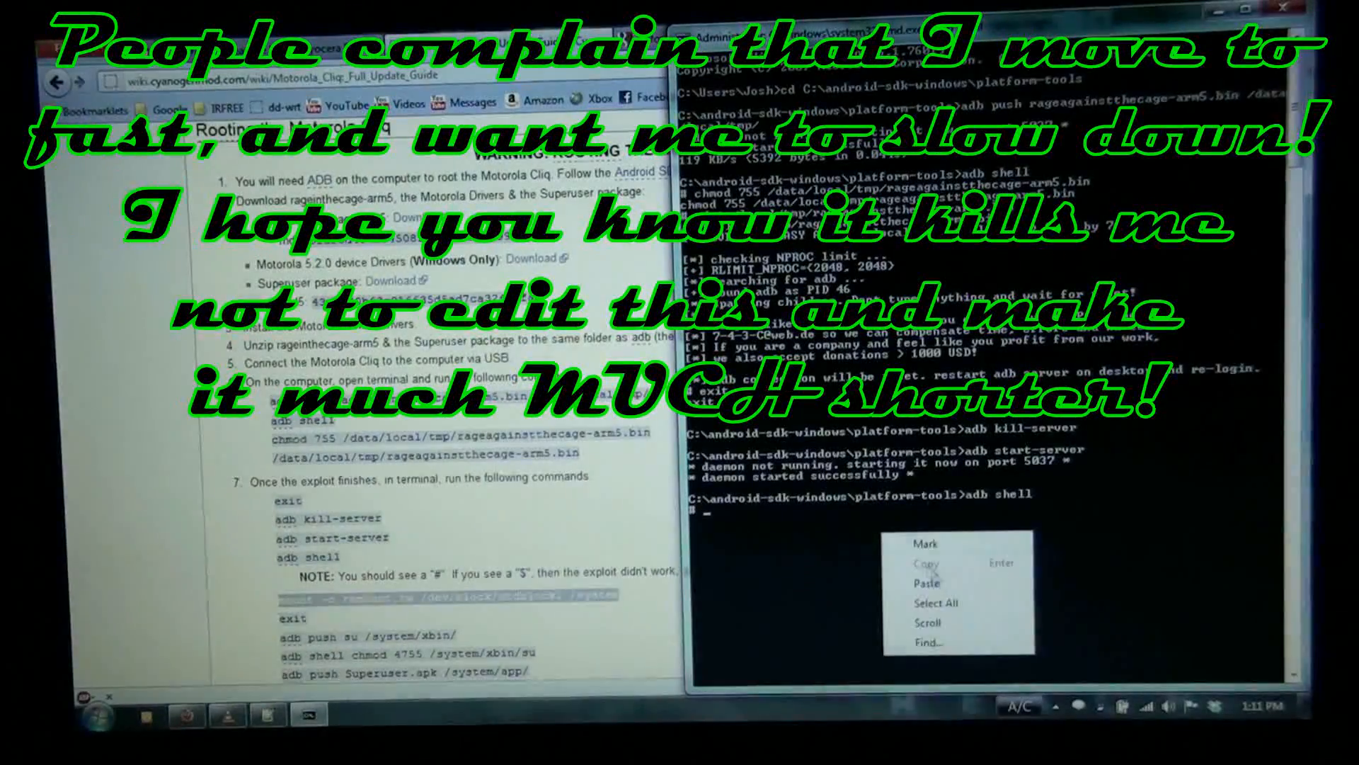
left_click(928, 583)
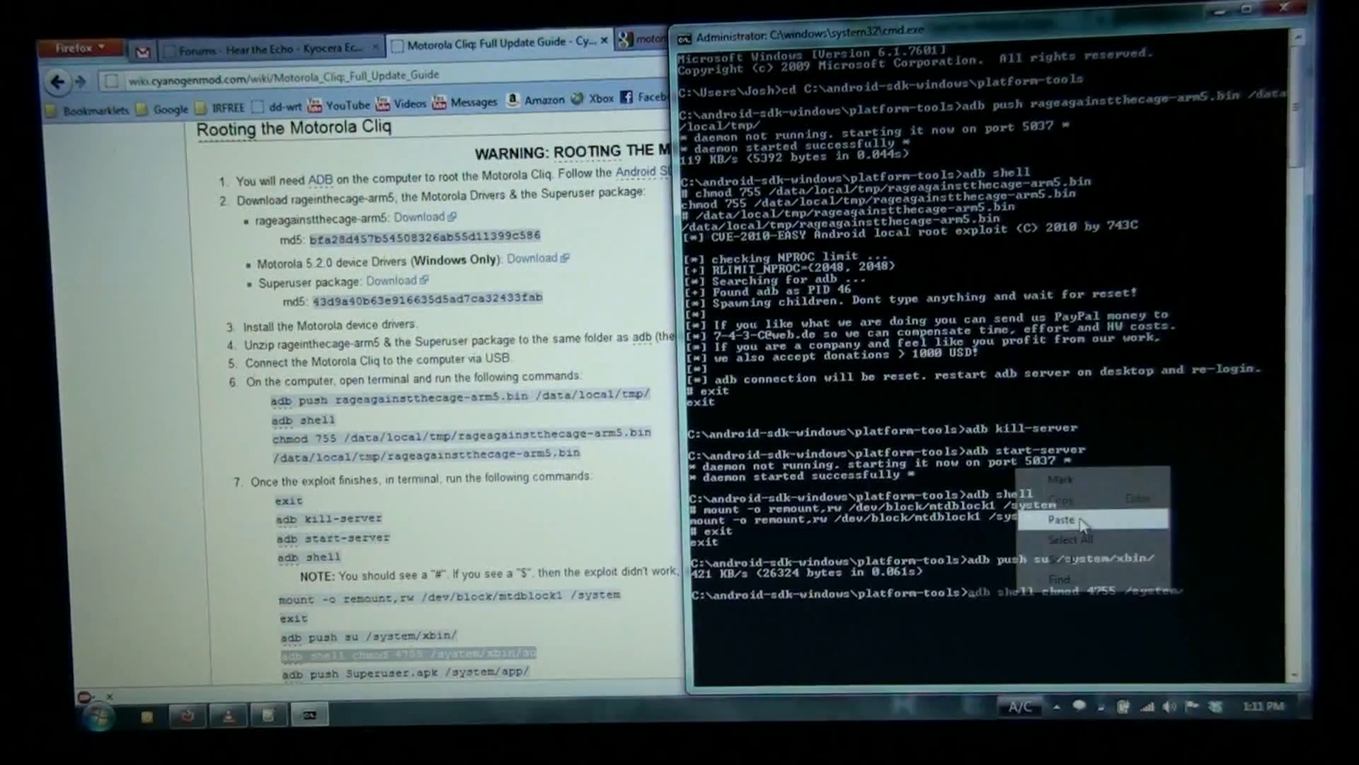
left_click(1060, 519)
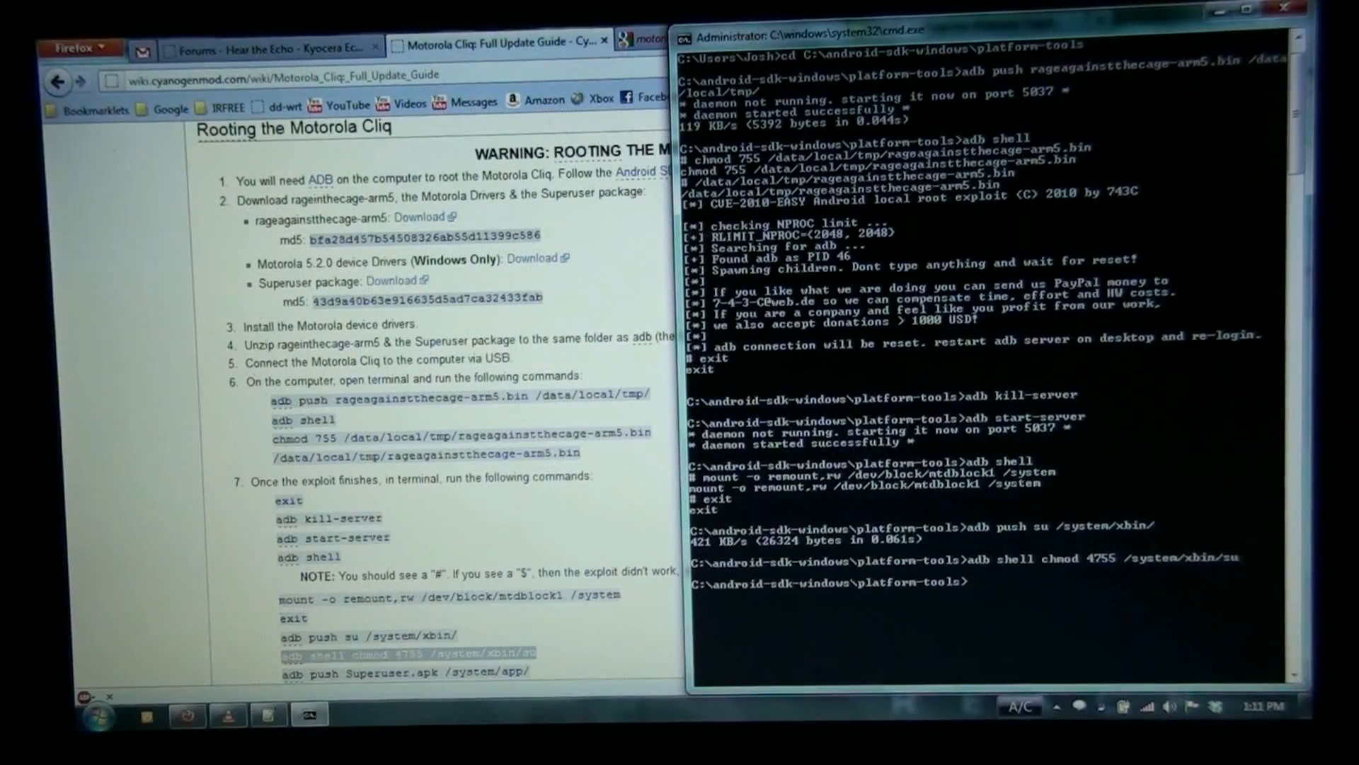
Step: Push Superuser.apk to /system/app/ on the phone
scroll("down", 3)
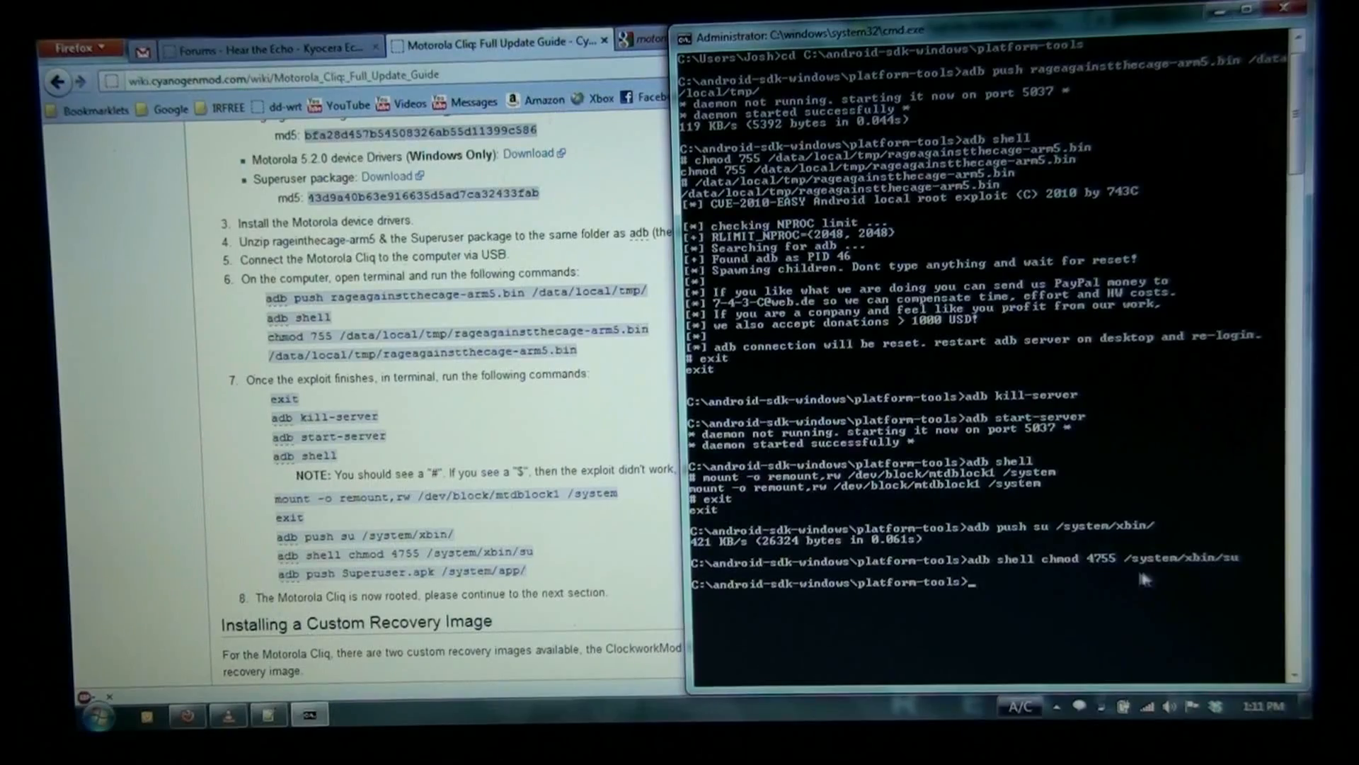
right_click(399, 572)
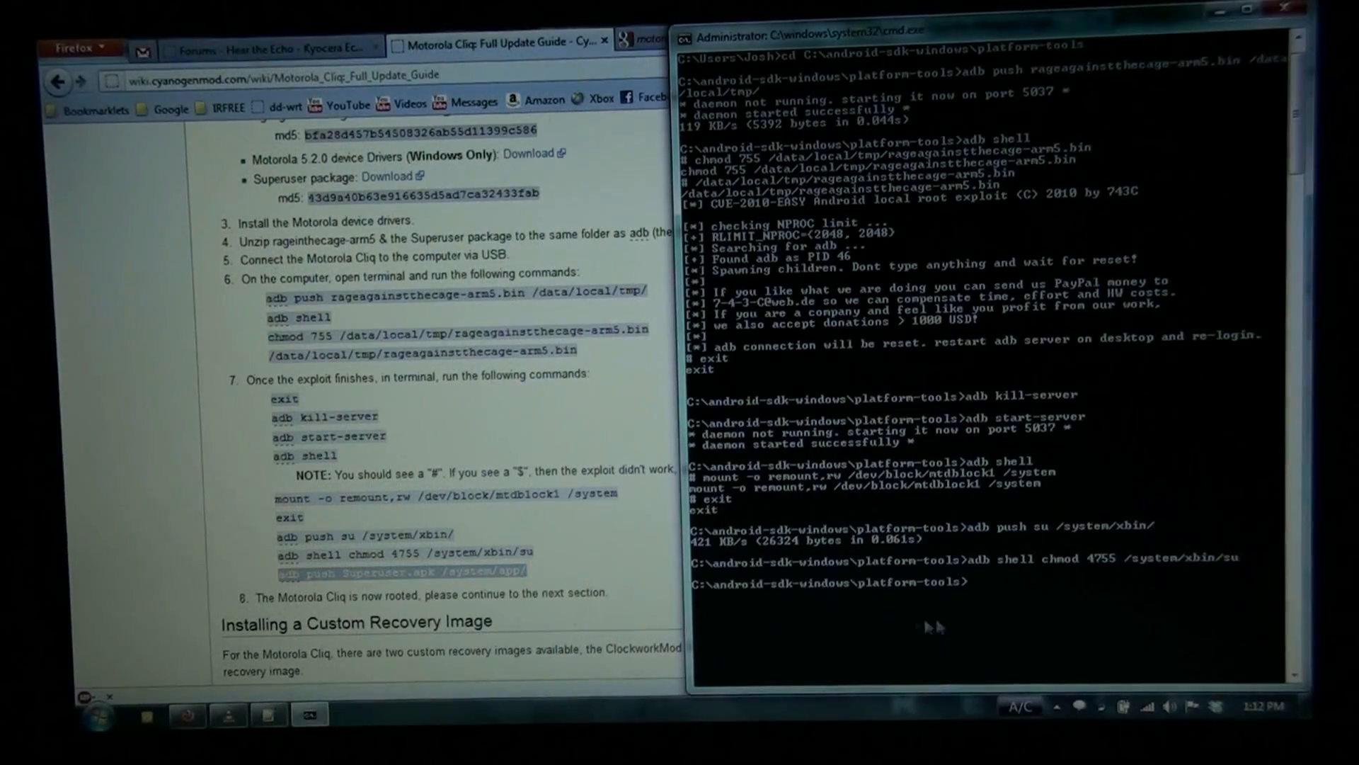
type("adb push Superuser.apk /system/app/")
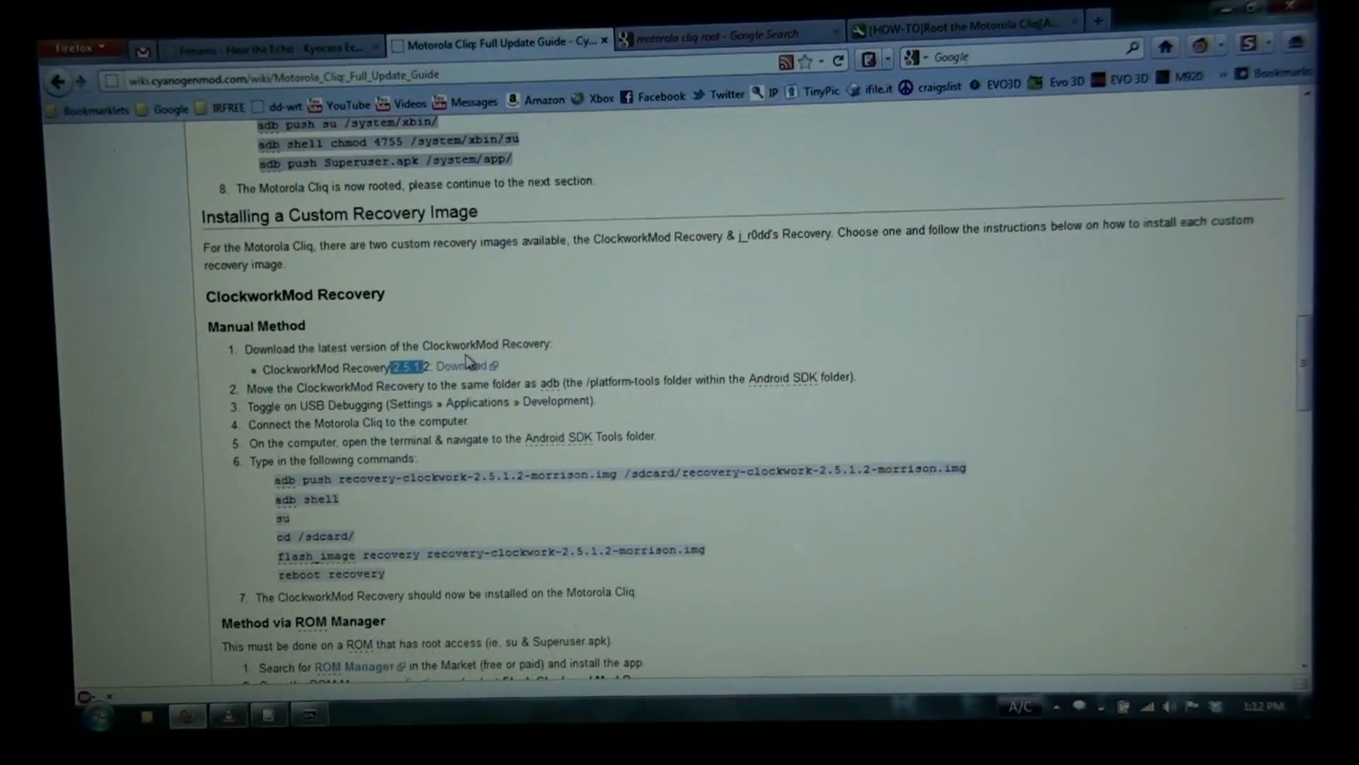
mouse_move(689, 408)
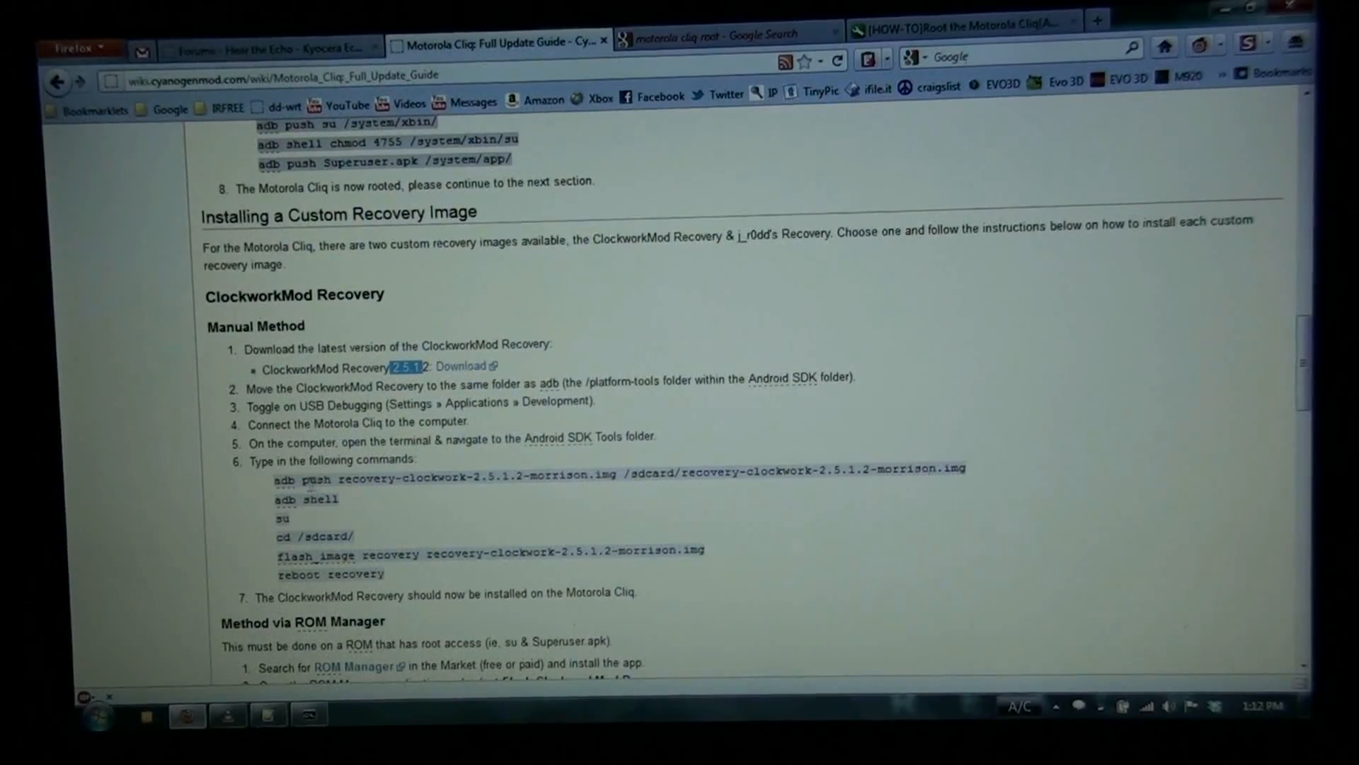
mouse_move(283, 479)
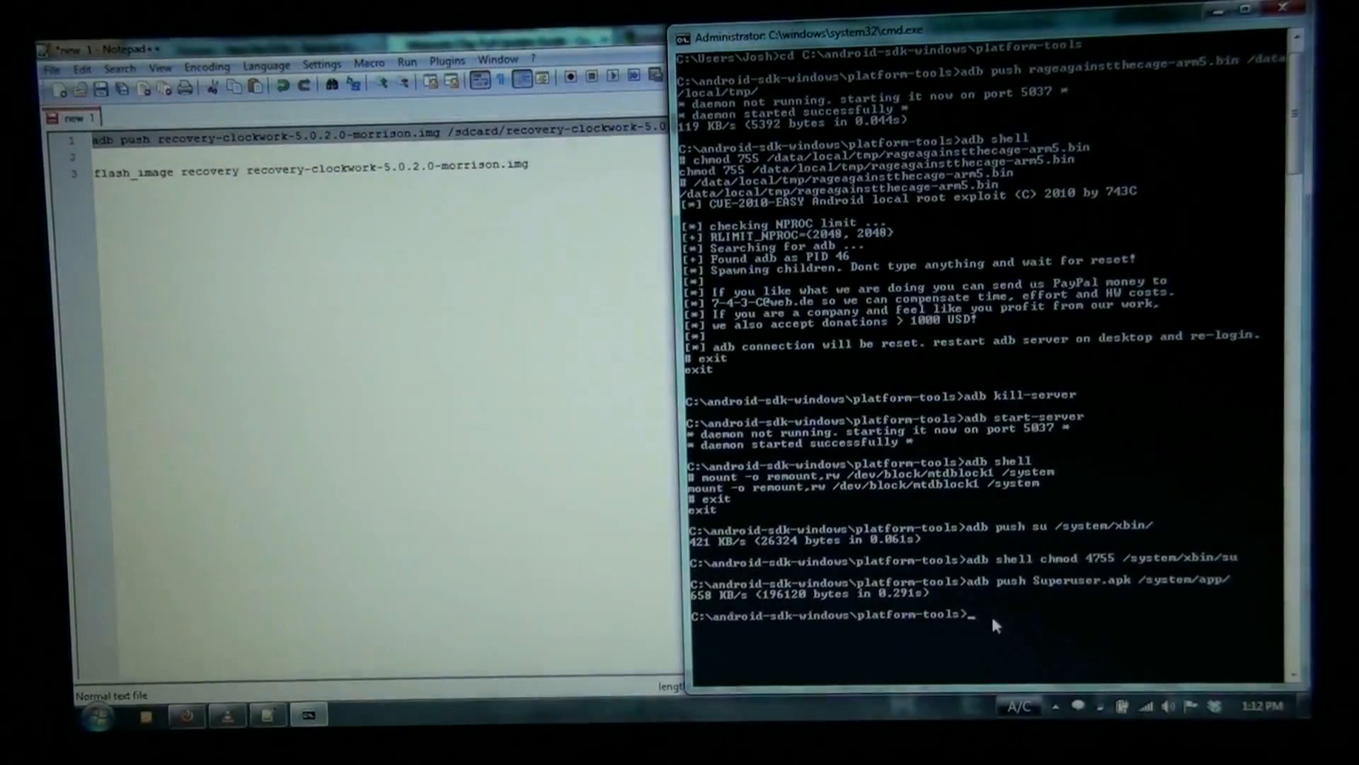
Step: Write the adb push command for recovery-clockwork-5.0.2.0-morrison.img to /sdcard
type("adb push recovery-clockwork-5.0.2.0-morrison.img /sdcard/recovery-clockwork-5.0.2.0-morrison.img")
type("adb shell")
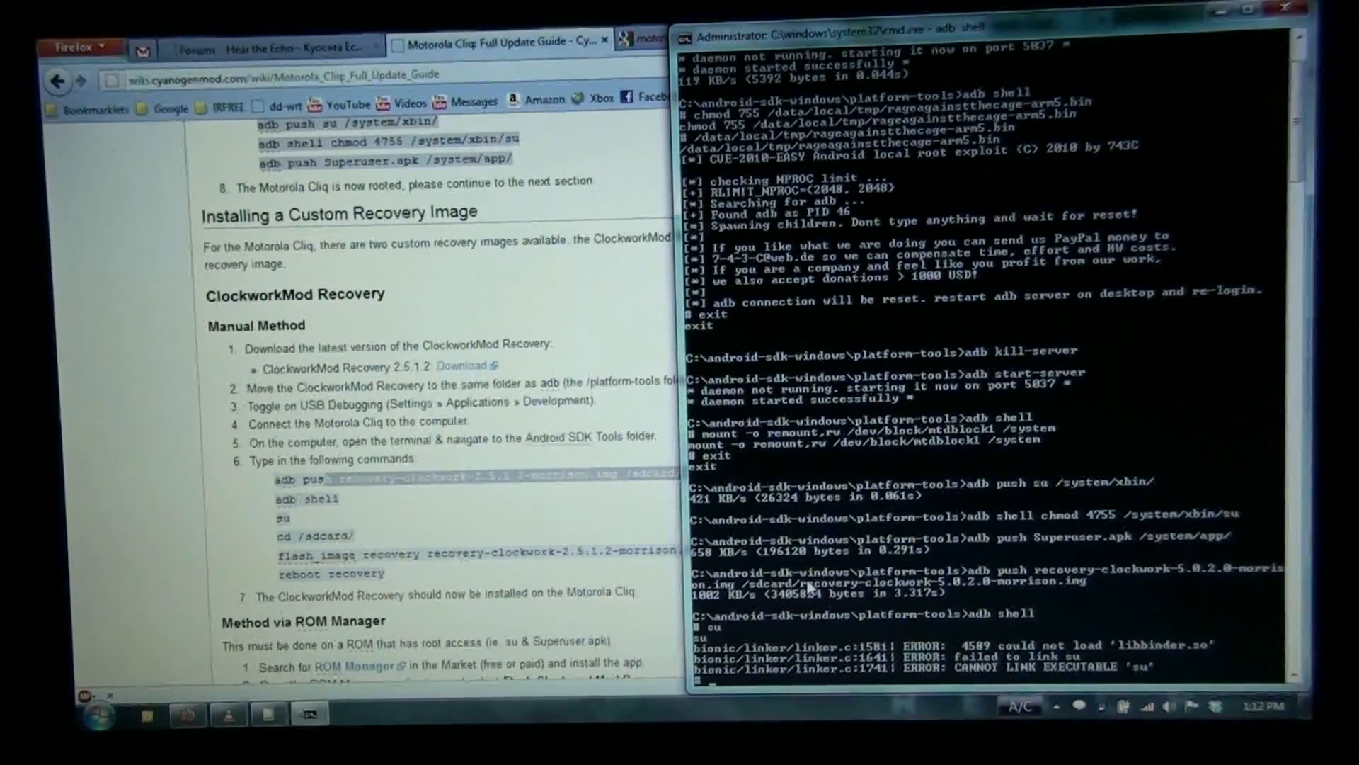
Step: Change to /sdcard, flash recovery-clockwork-5.0.2.0-morrison.img, and type reboot recovery
type("cd")
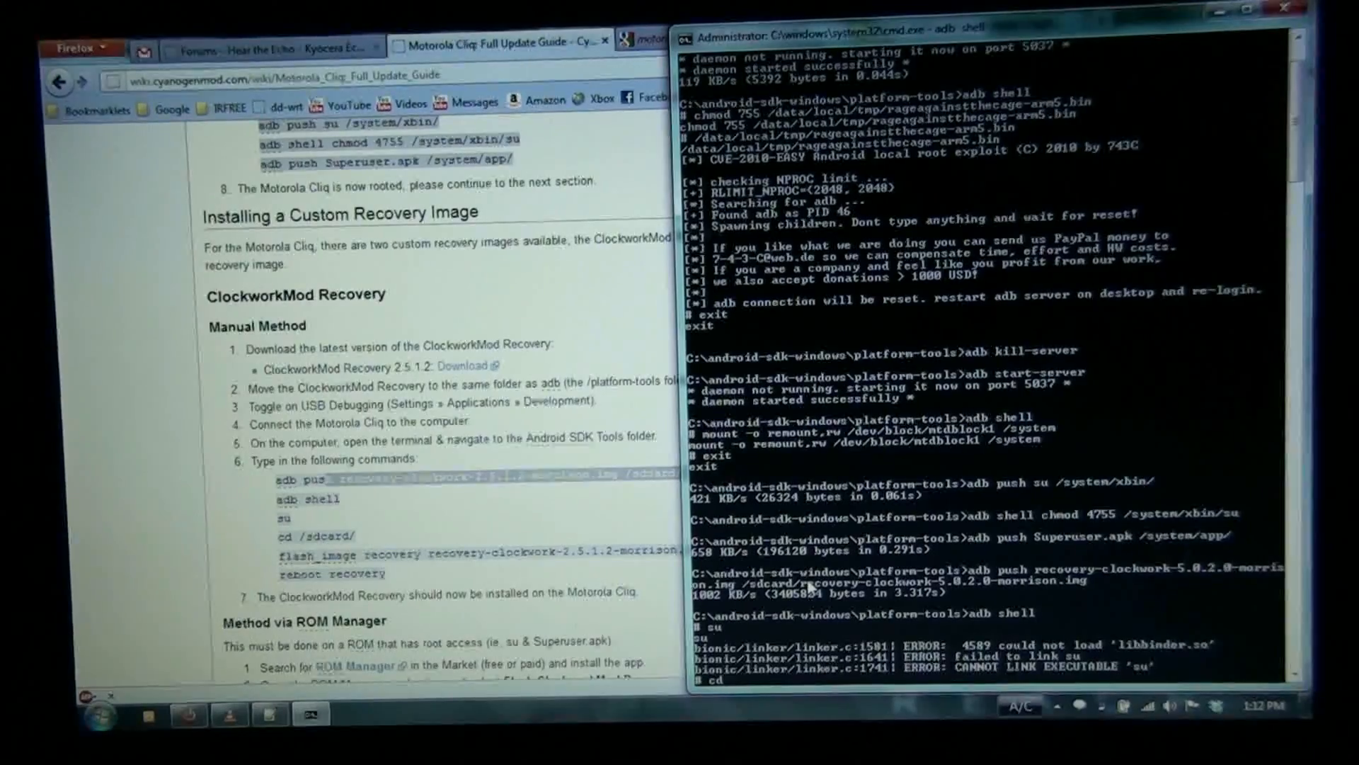
type("/sdcard/")
type("flash_image recovery recovery-clockwork-5.0.2.0-morrison.img")
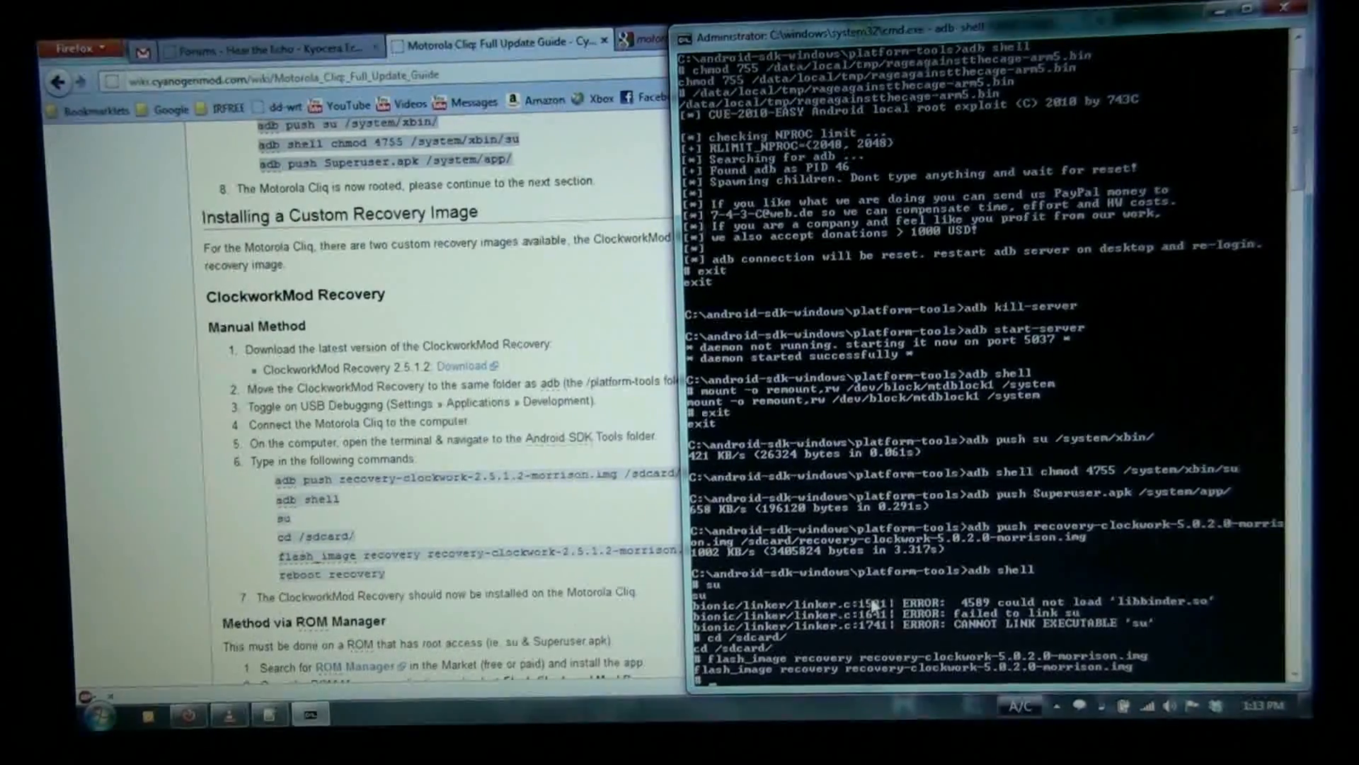
type("reboot recovery")
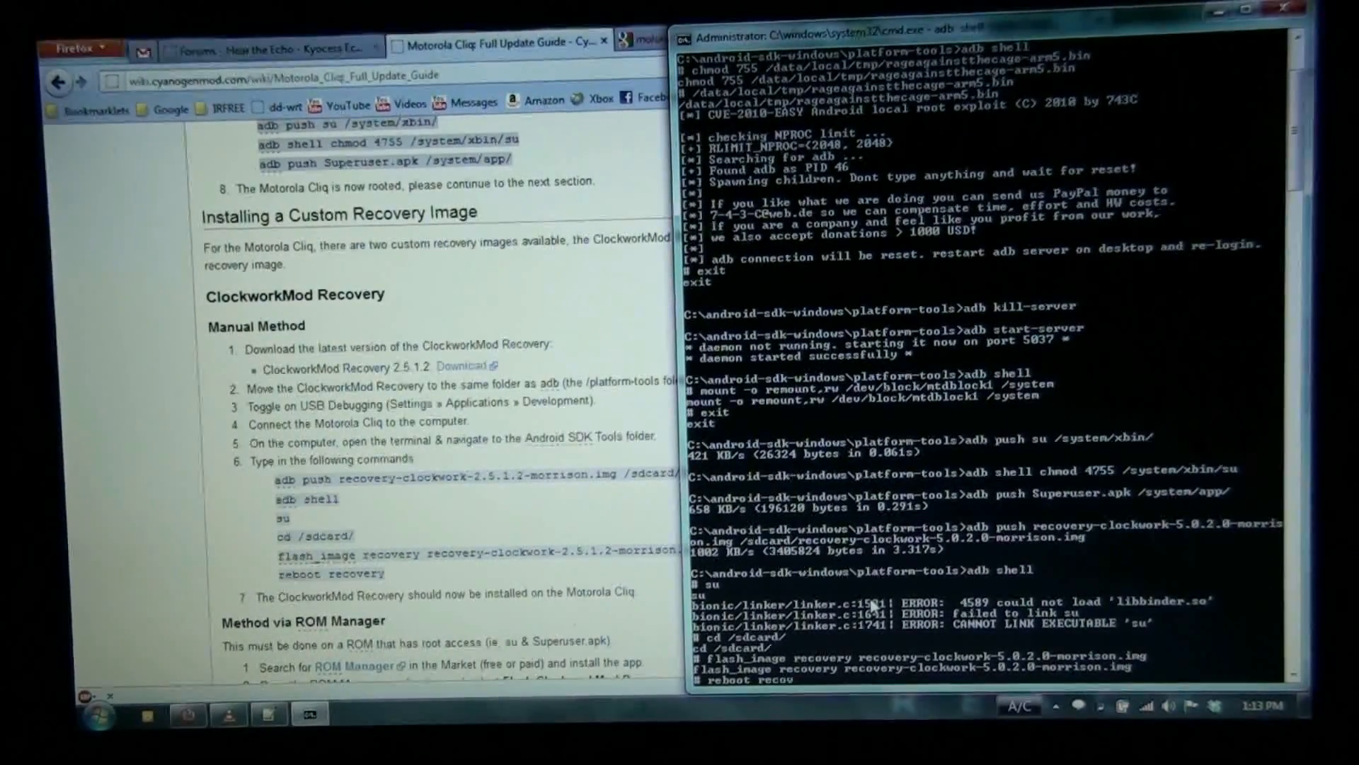